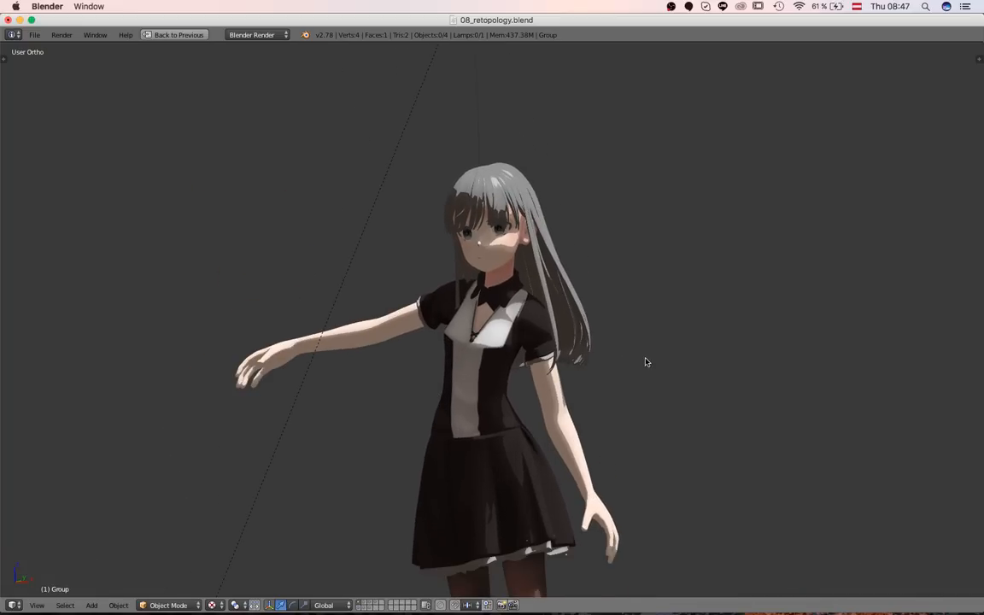
mouse_move(452, 229)
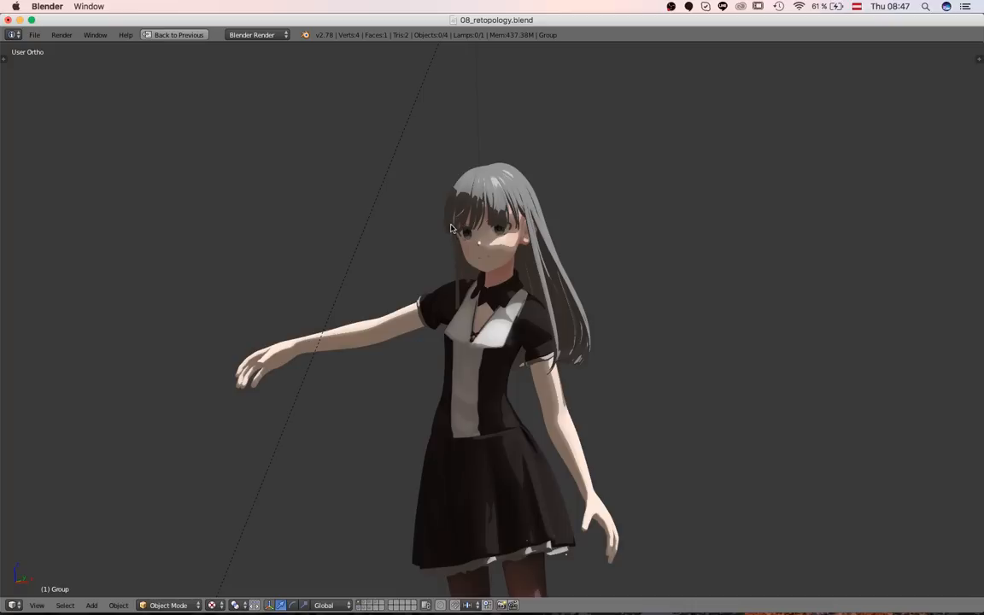
mouse_move(588, 375)
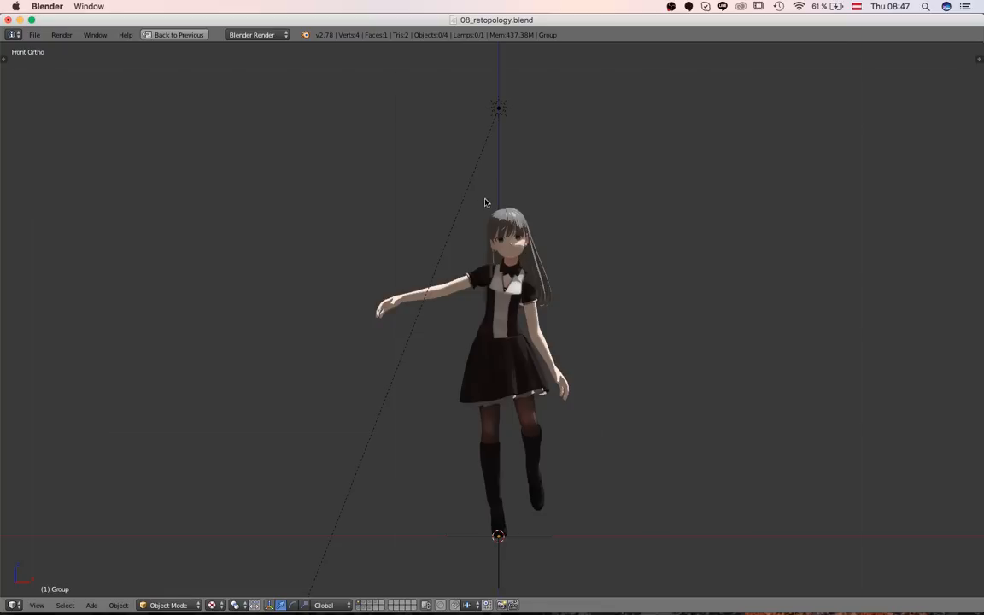
mouse_move(265, 225)
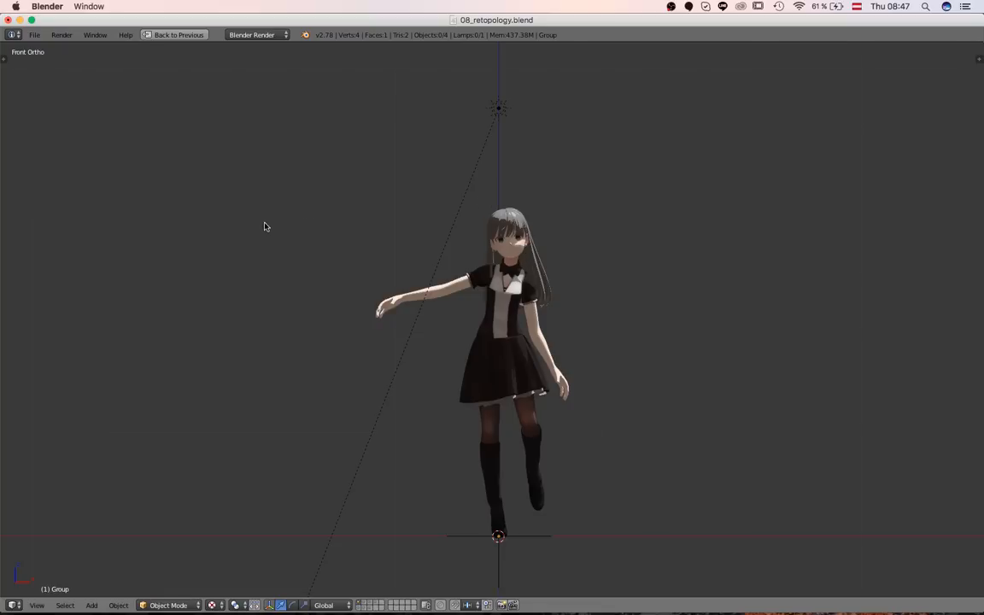
Step: Orbit to a side view of the character and scroll the properties toward Ambient Occlusion
drag(265, 226, 553, 307)
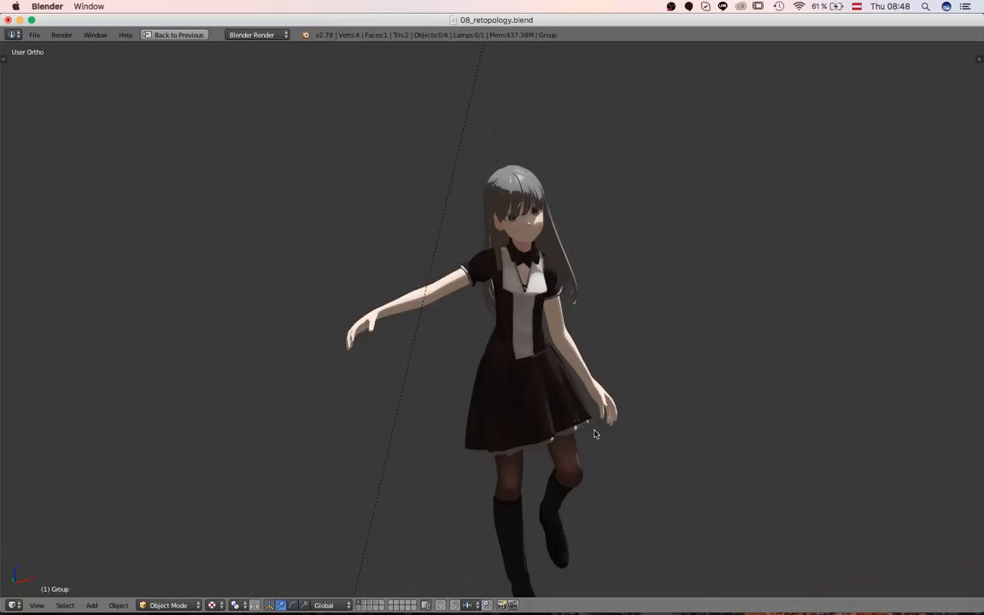
scroll(down, 3)
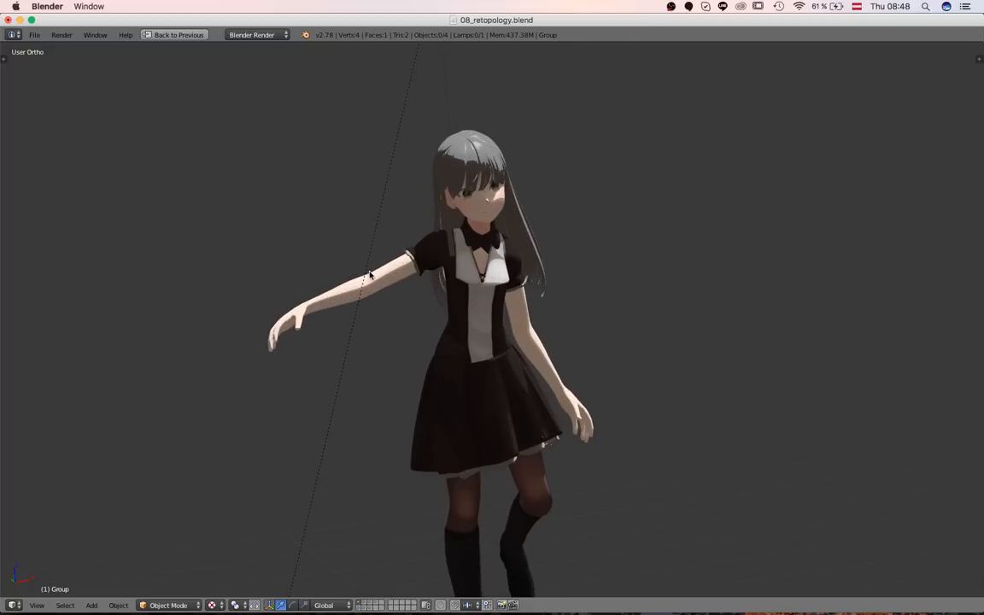
mouse_move(632, 378)
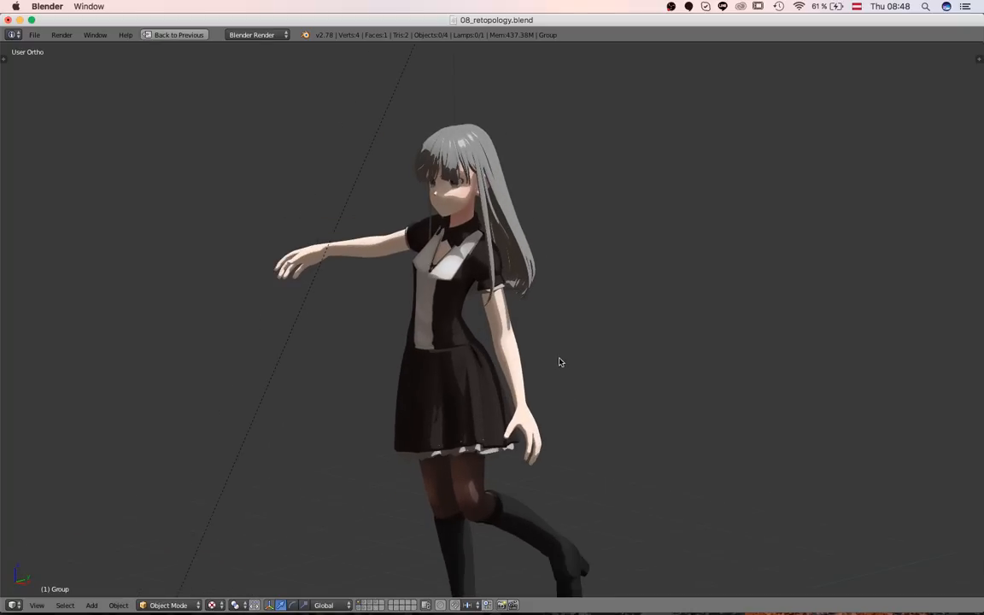
mouse_move(481, 293)
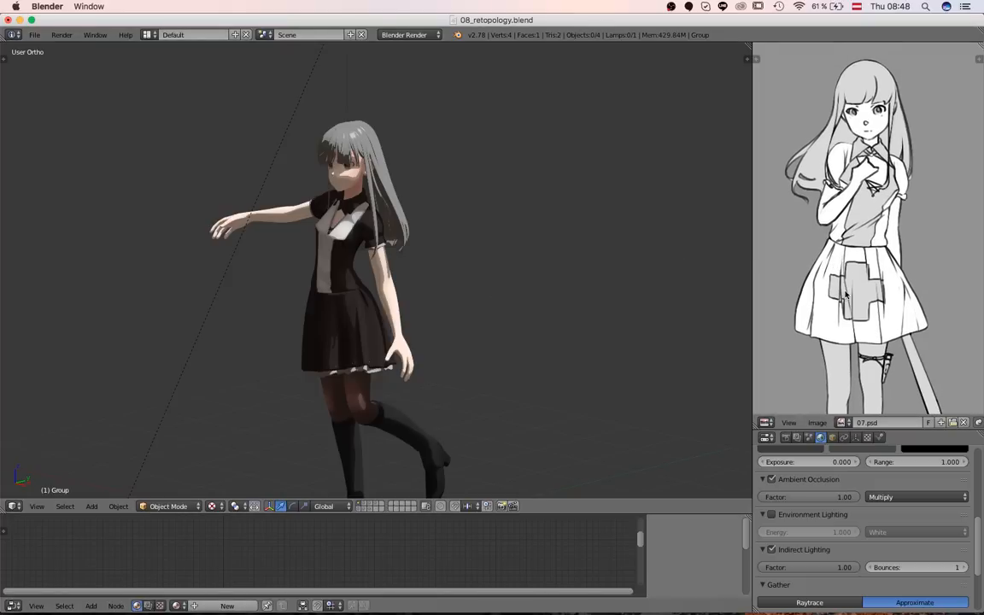
mouse_move(875, 335)
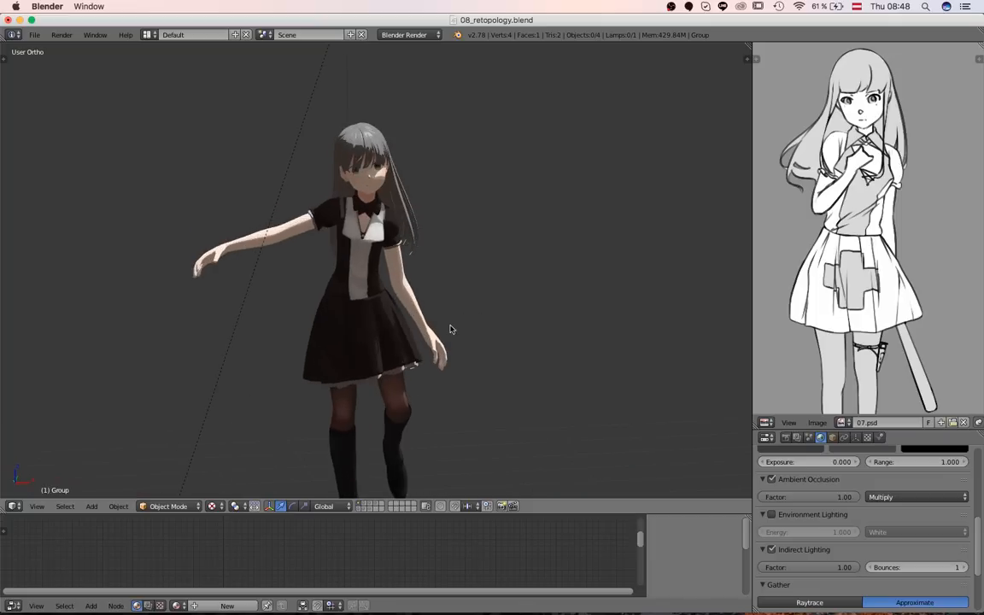
mouse_move(379, 297)
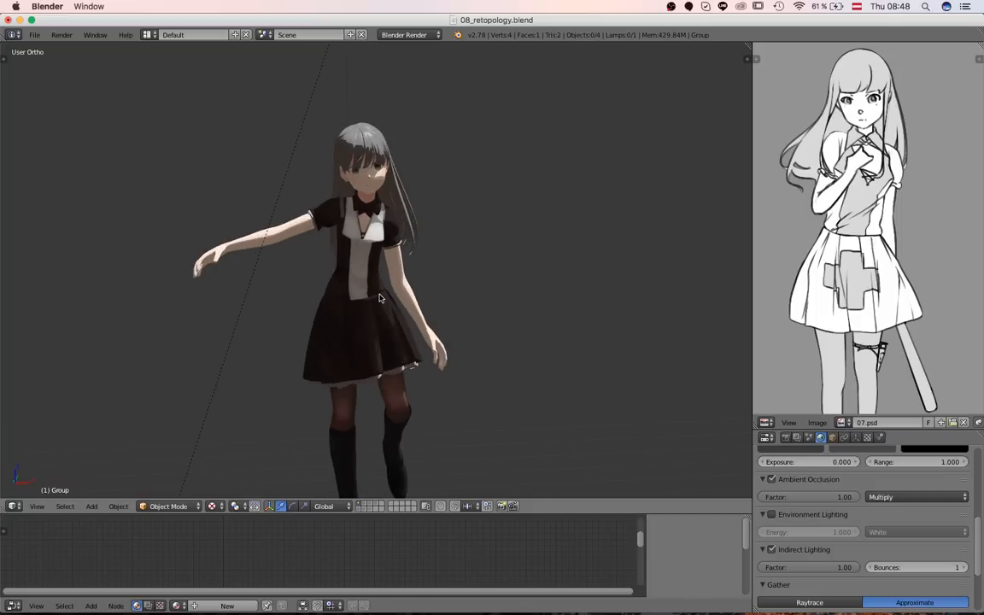
mouse_move(523, 294)
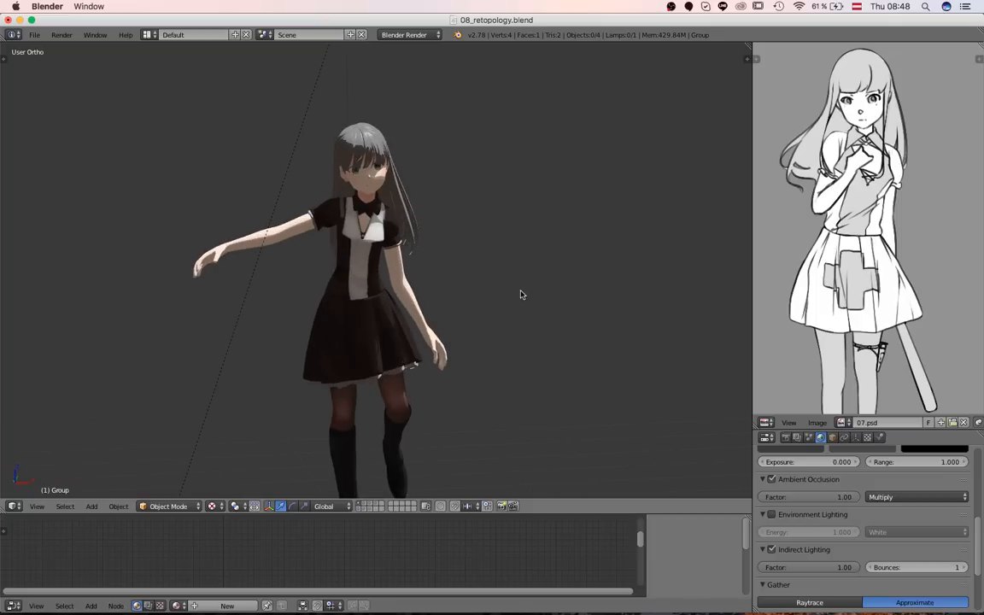
mouse_move(512, 290)
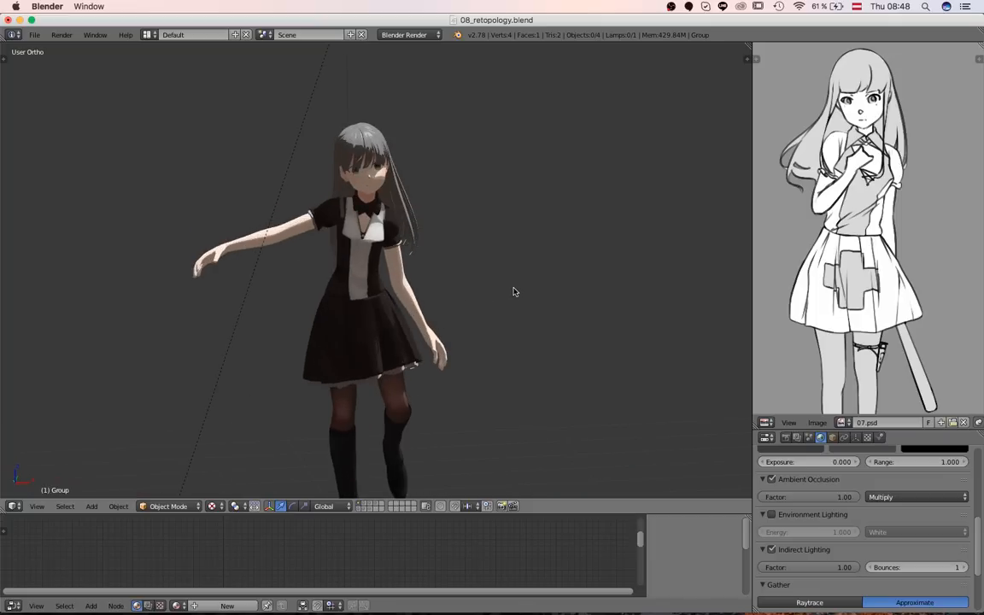
mouse_move(530, 301)
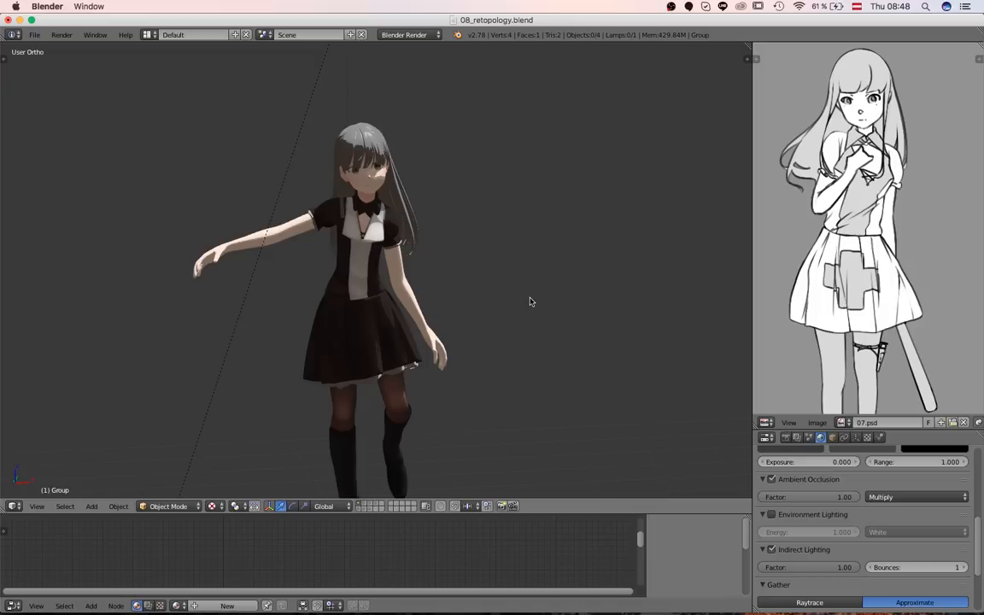
mouse_move(557, 348)
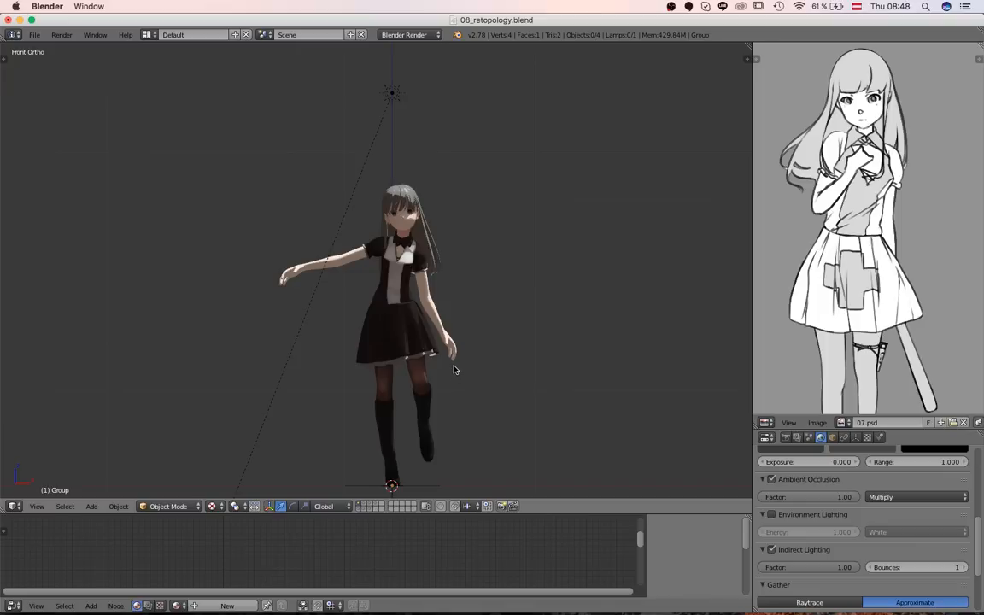
mouse_move(456, 365)
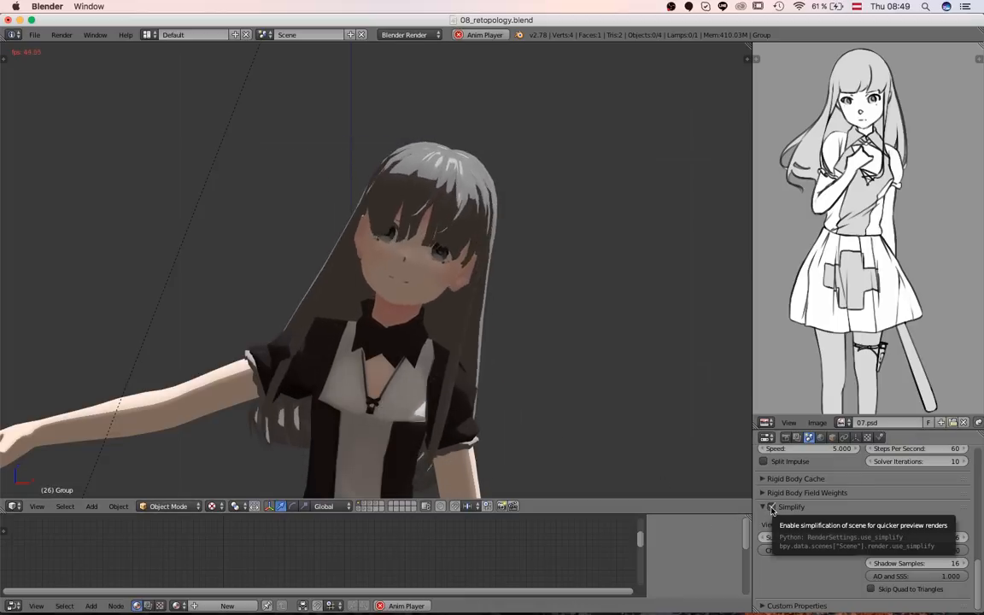
Step: Expand the Simplify panel in the Render properties
click(770, 506)
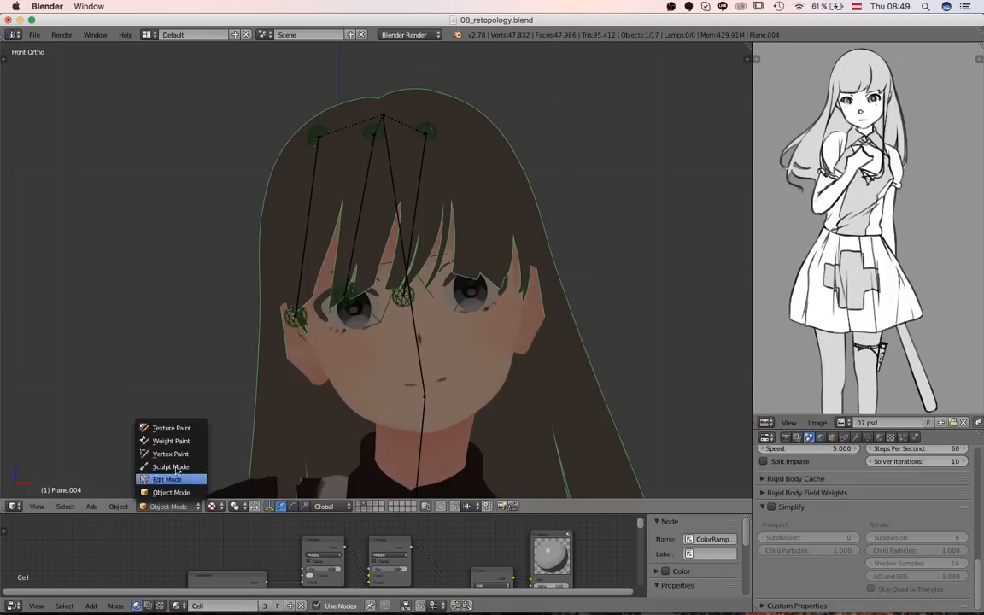
Step: Put the hair mesh in Weight Paint, then rotate a hair bone to test how the front strands bend
click(171, 441)
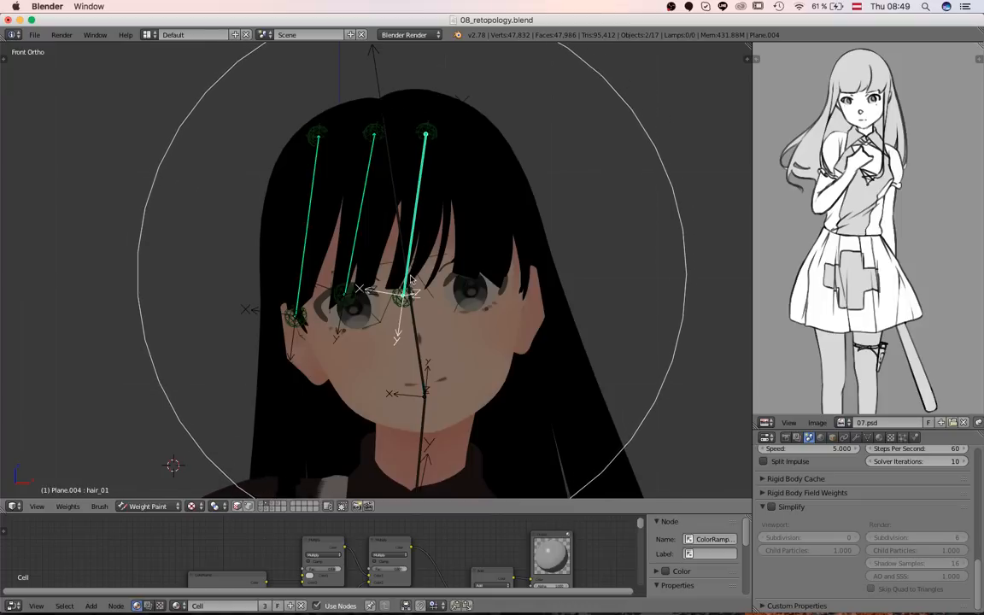
drag(401, 299, 384, 274)
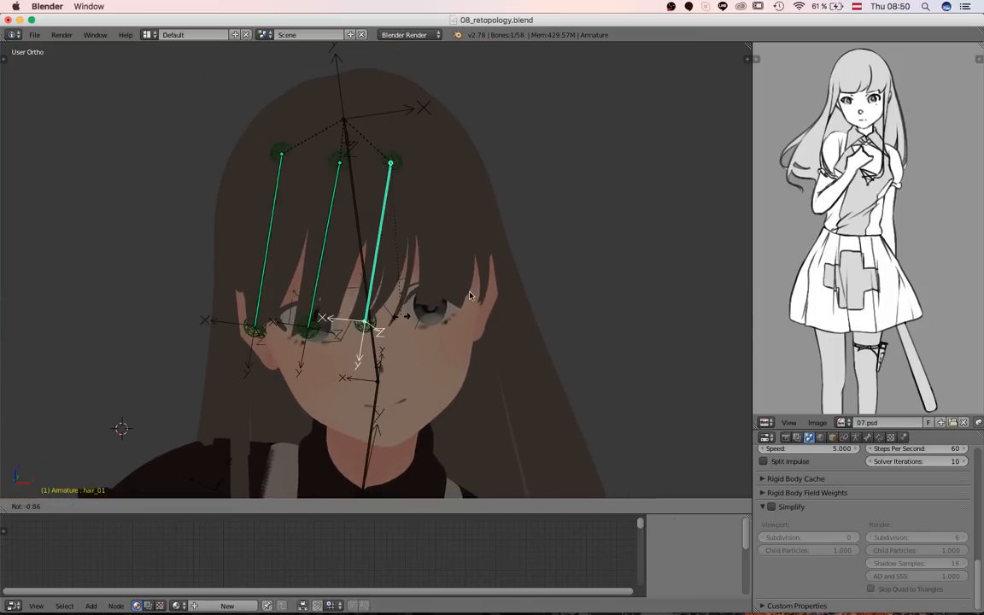
click(389, 164)
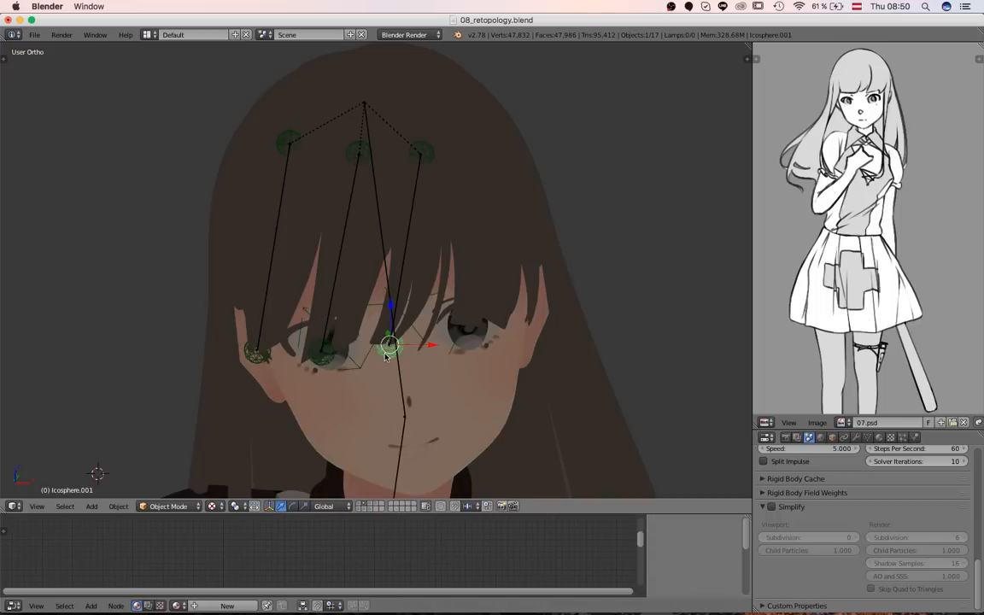
mouse_move(352, 369)
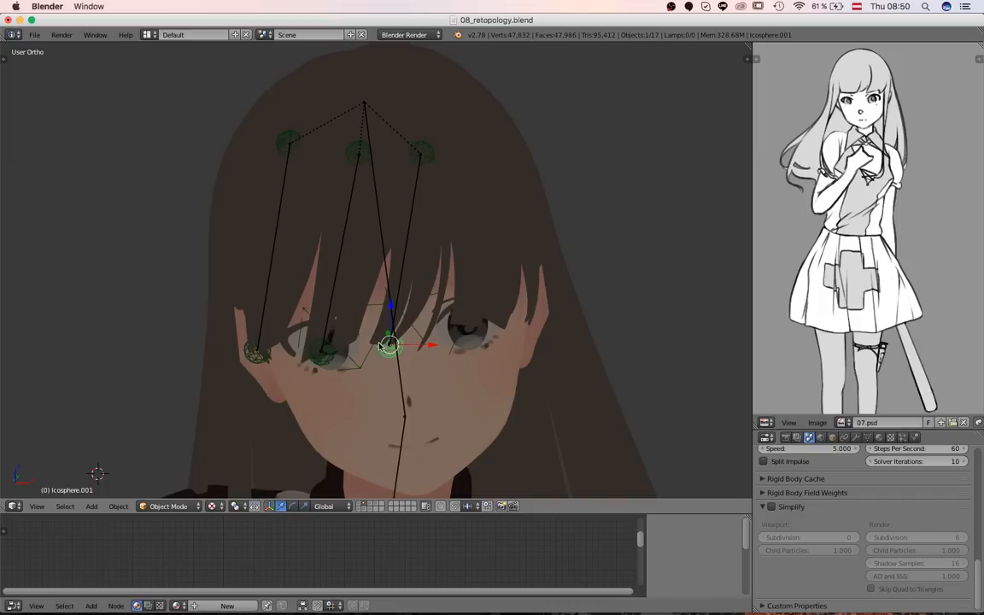
mouse_move(421, 362)
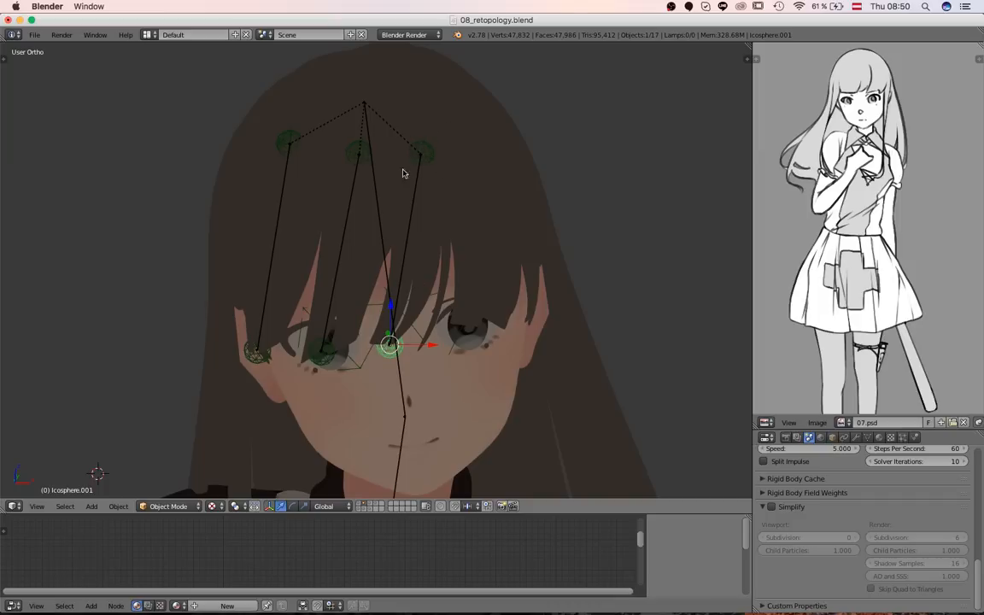
mouse_move(413, 147)
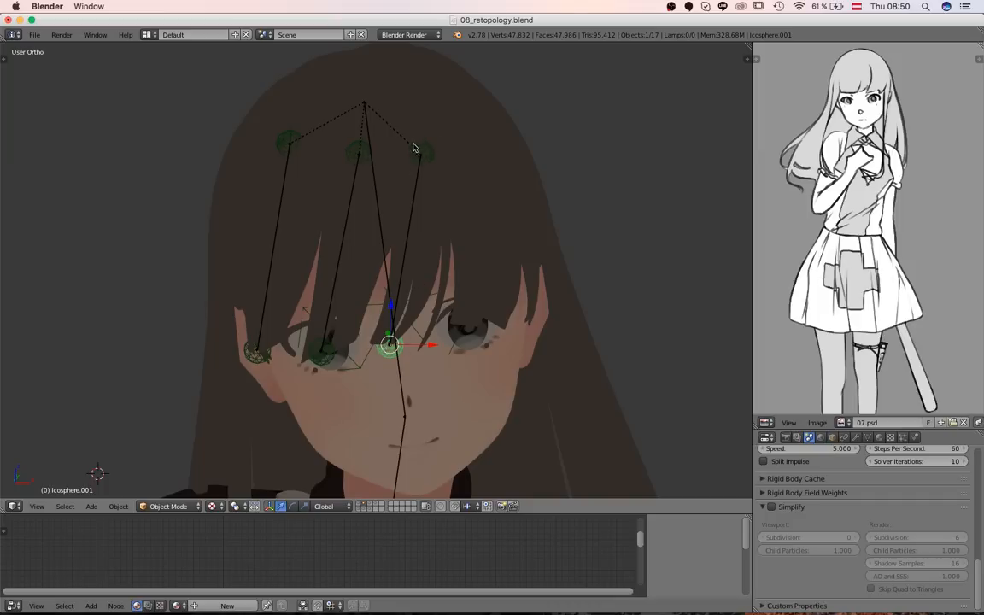
mouse_move(424, 150)
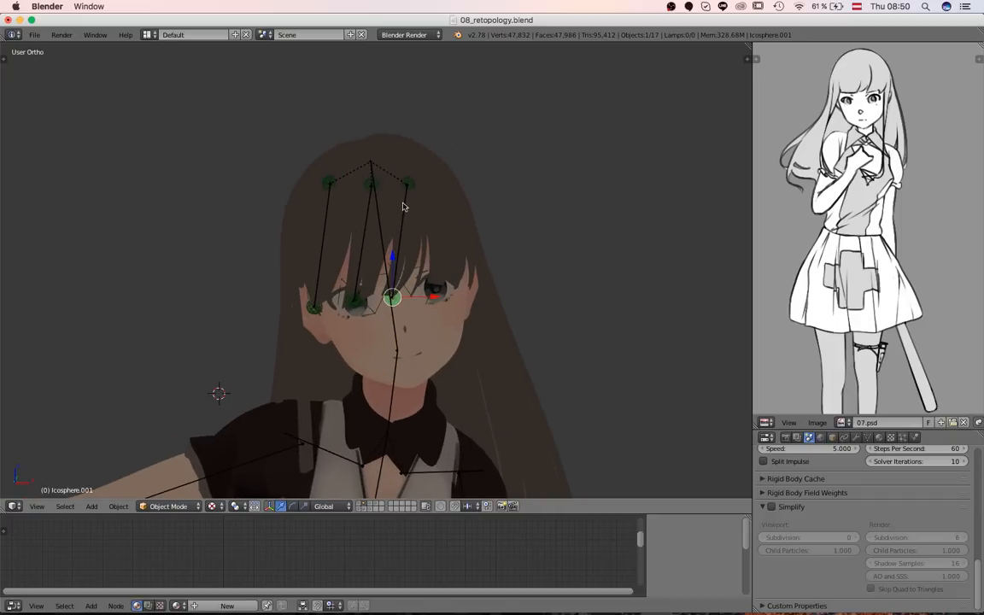
mouse_move(406, 198)
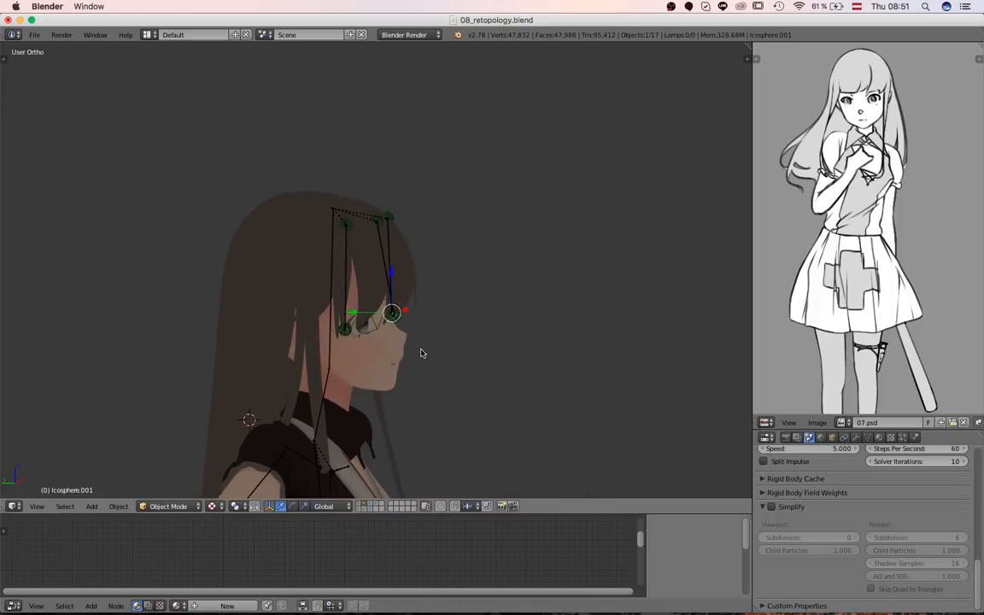
drag(391, 312, 524, 243)
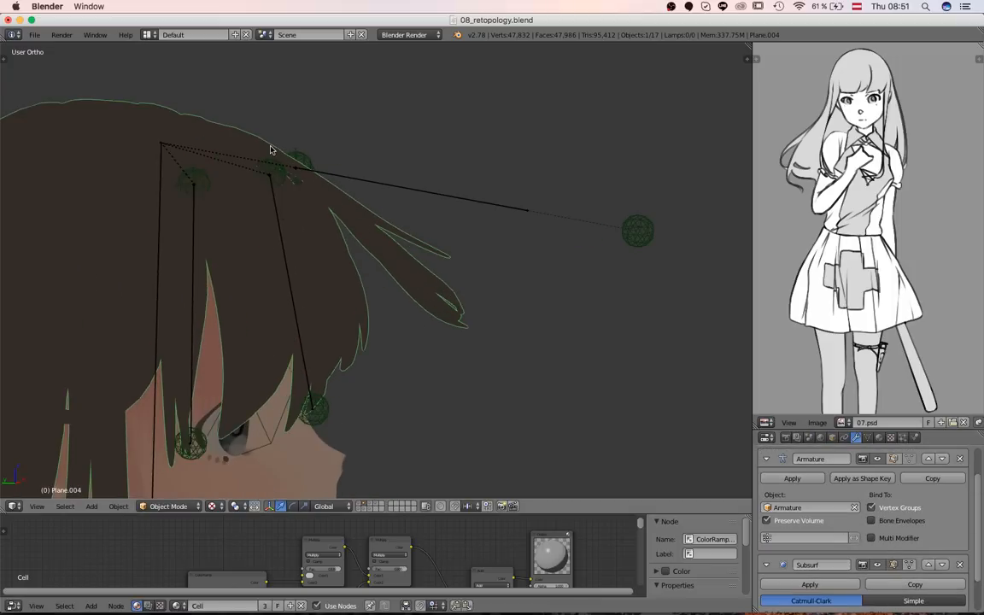
mouse_move(581, 152)
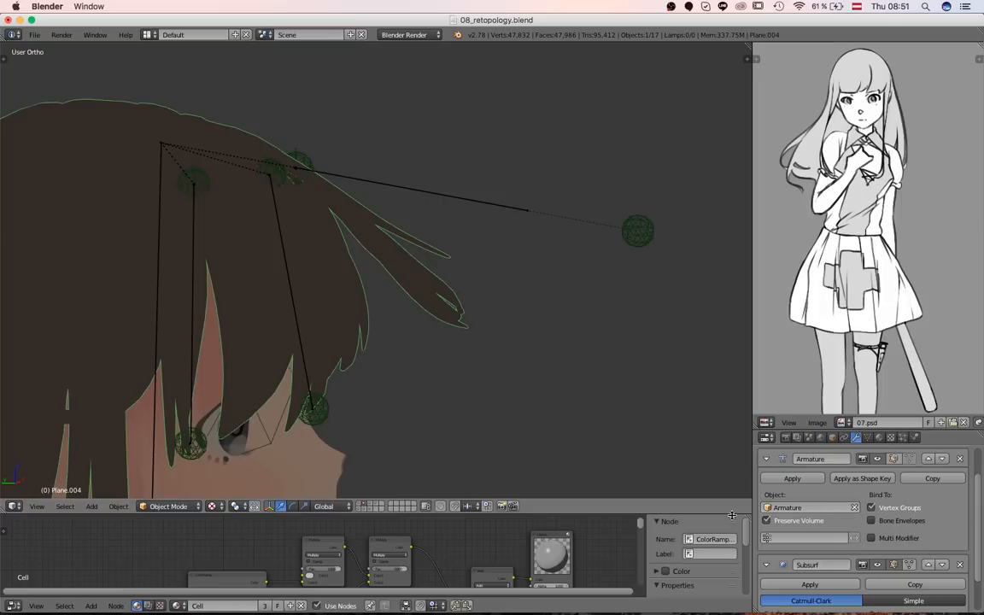
click(765, 521)
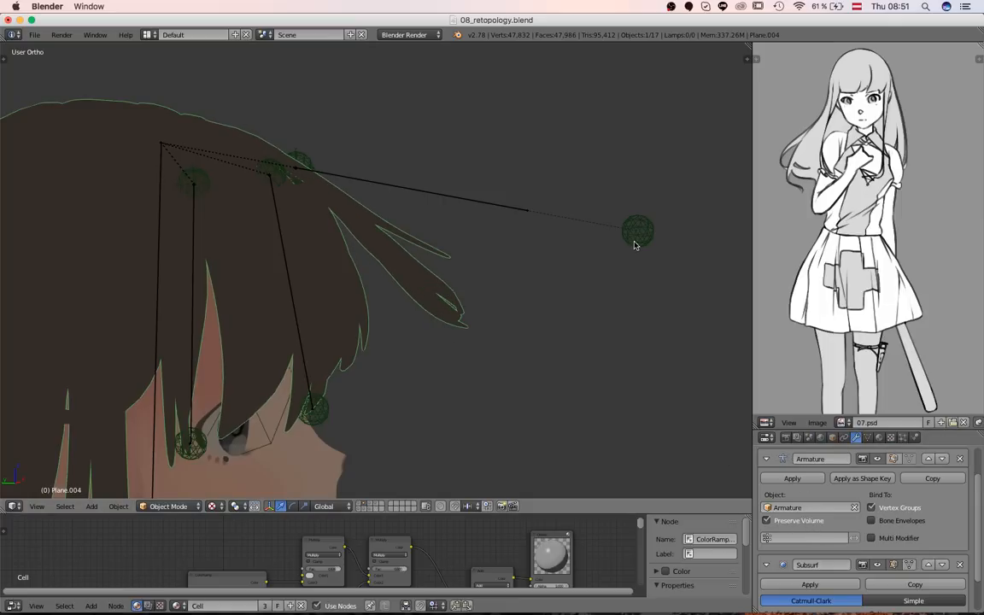
click(637, 231)
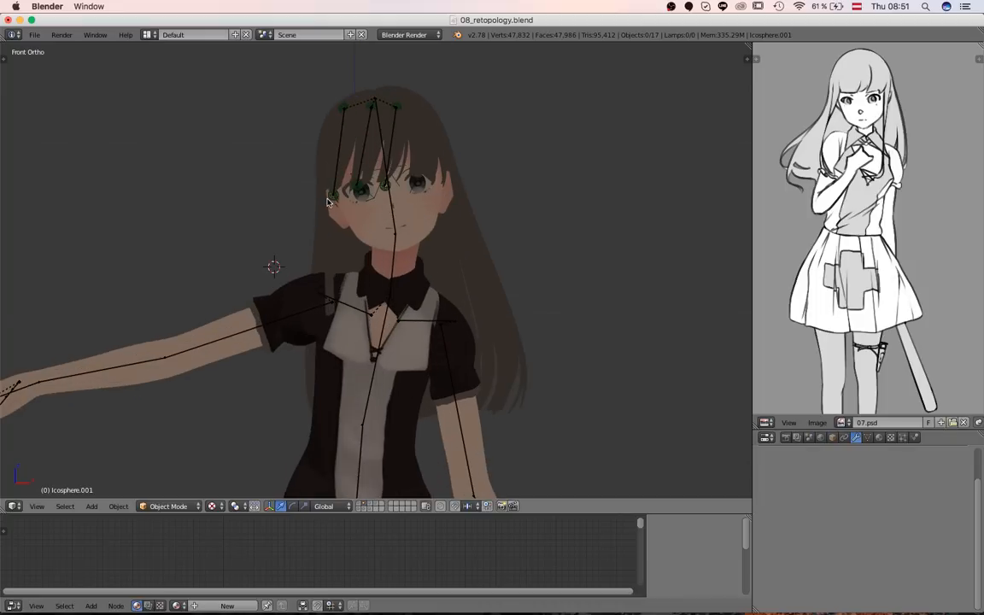
Step: Zoom in on the upper arm where the frilled cuff sits
scroll(down, 3)
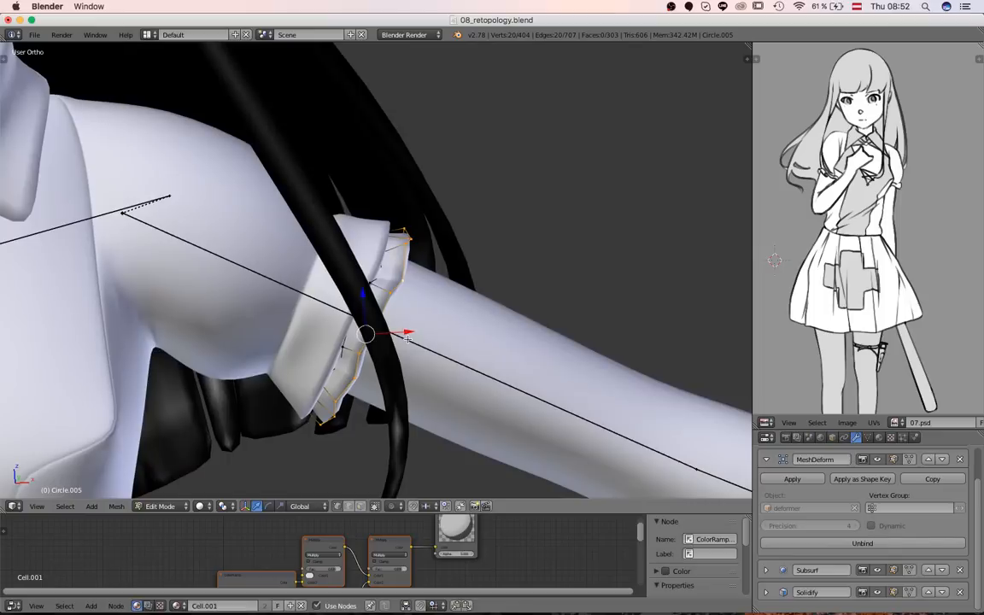
Step: Leave Edit Mode on the frilled cuff to select the other cuff ring Circle.001
key(Tab)
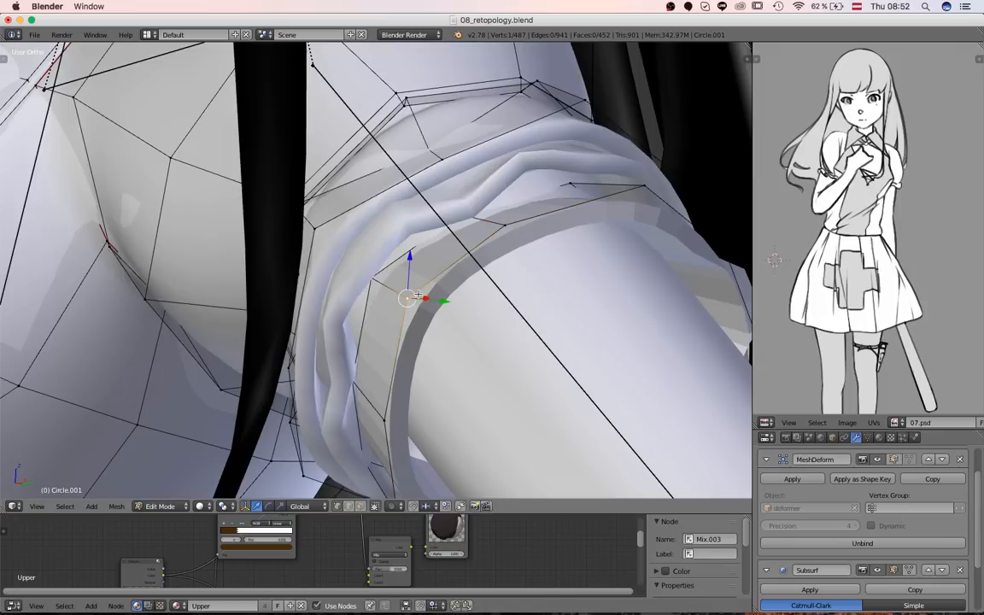
mouse_move(430, 270)
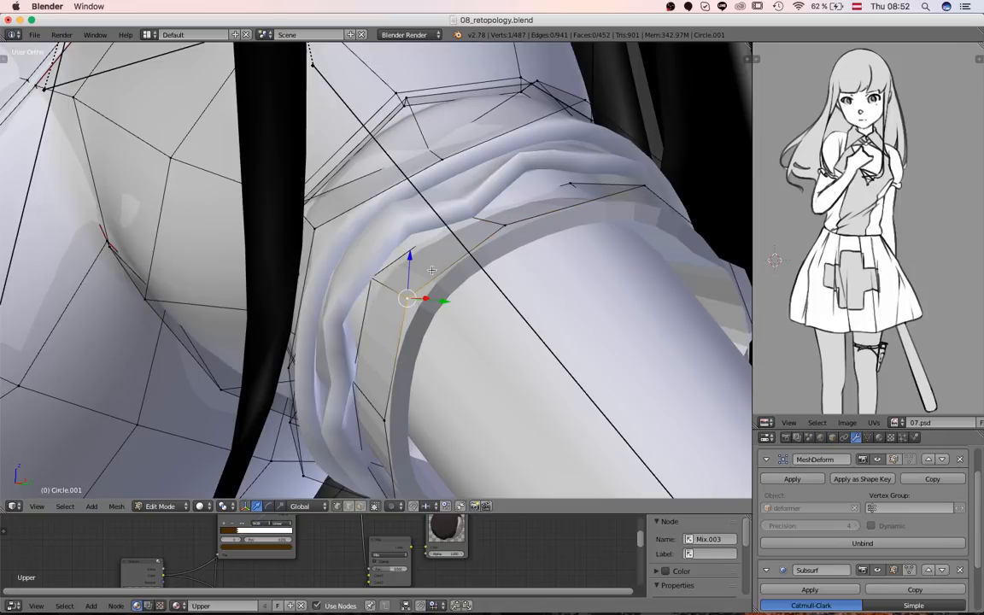
mouse_move(416, 280)
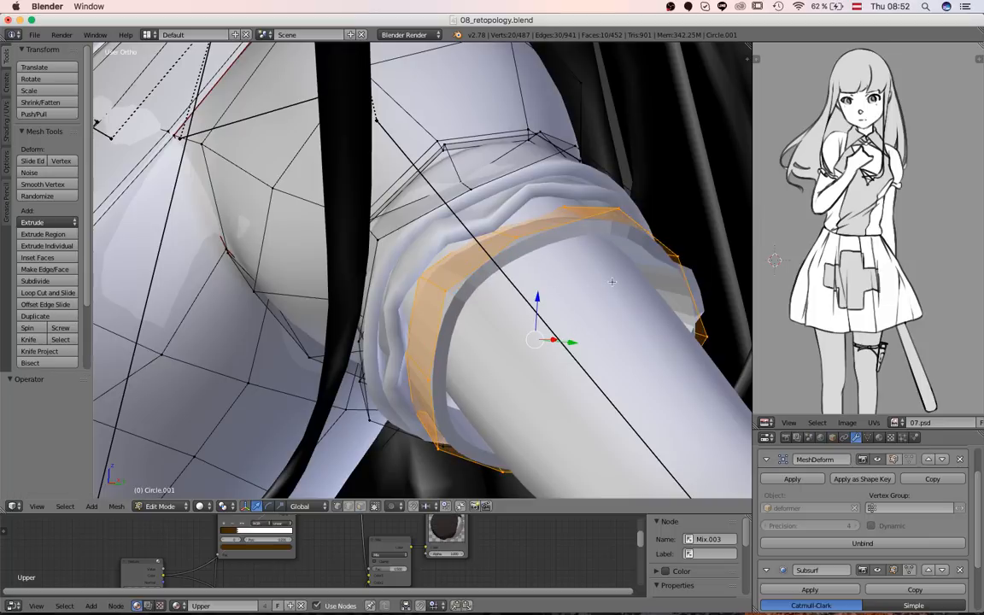
Step: Subdivide the cuff ring with more cuts and Smoothness 5.000, Remove Doubles, and return to Object Mode
click(34, 280)
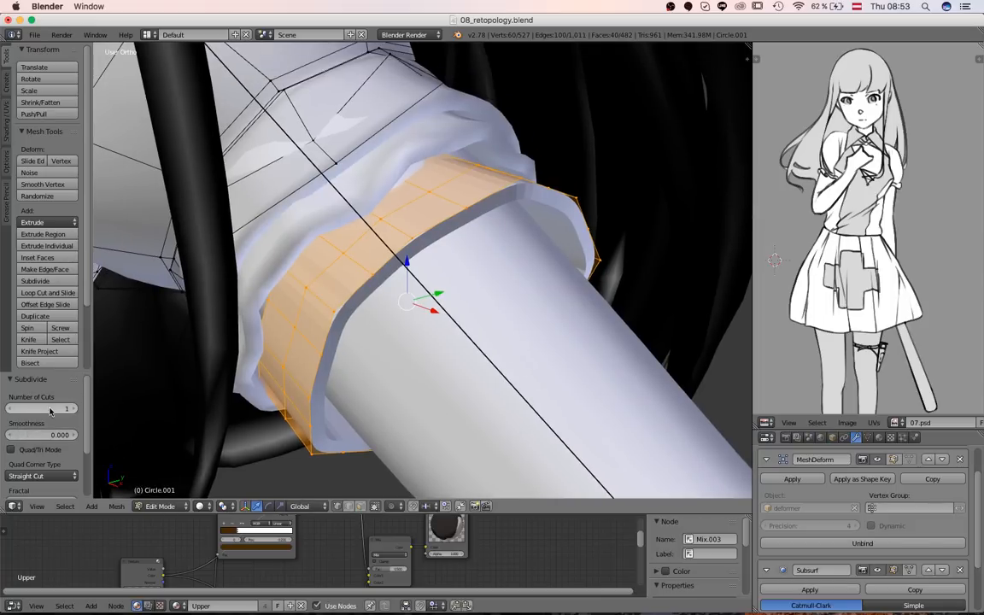
mouse_move(34, 436)
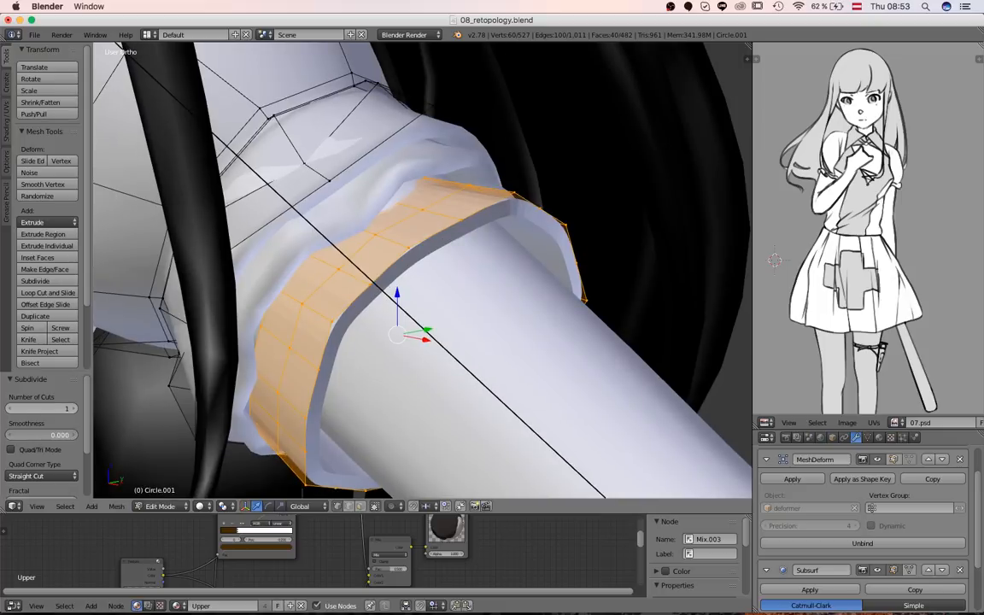
drag(17, 436, 60, 435)
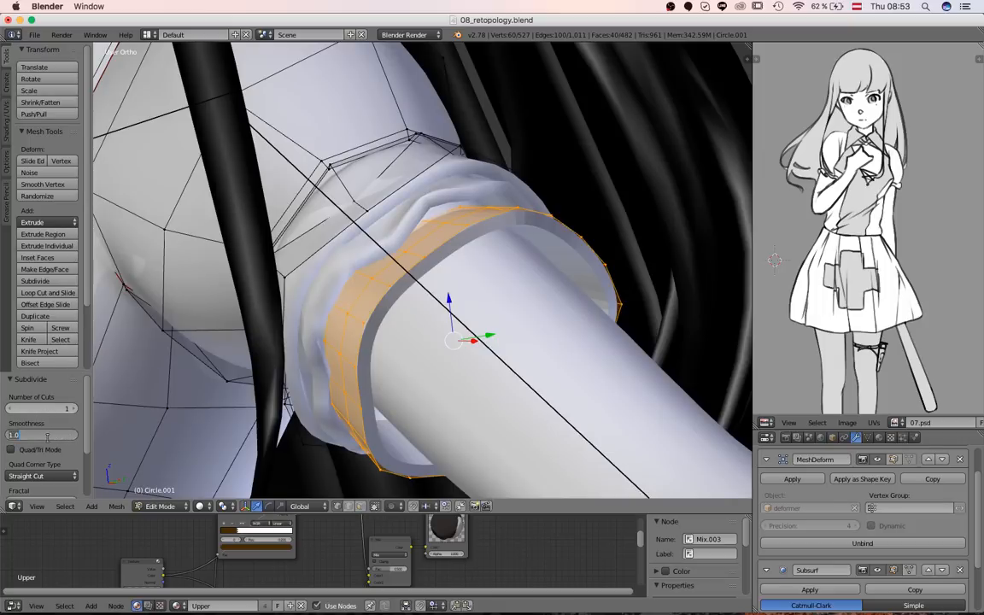
text(5.000)
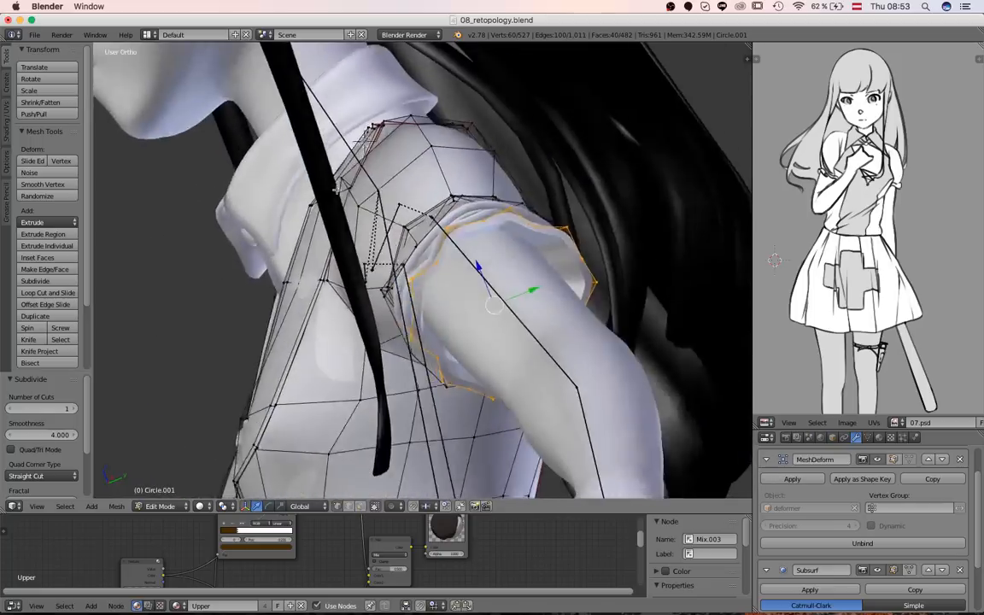
click(158, 505)
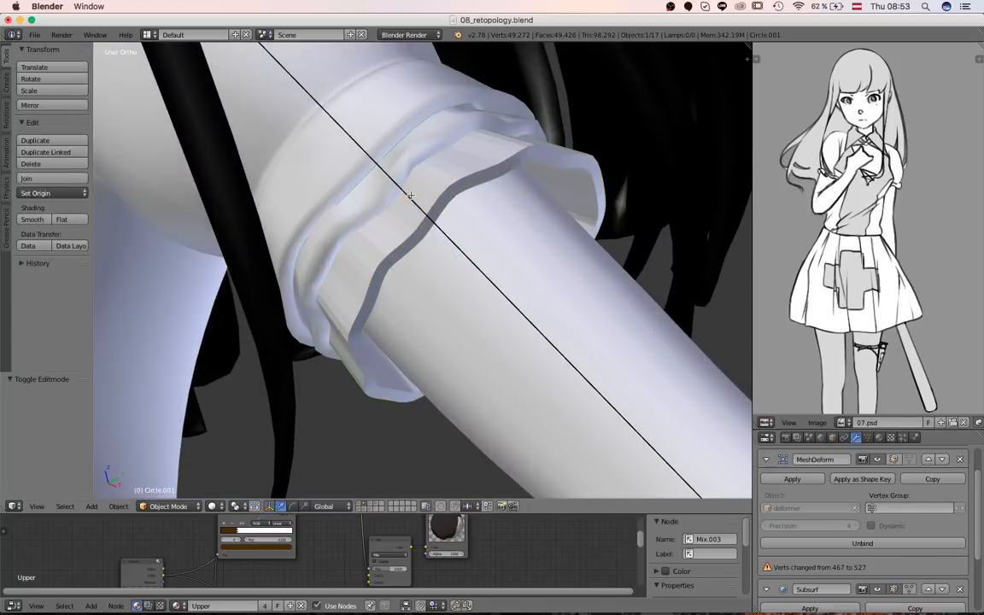
key(Tab)
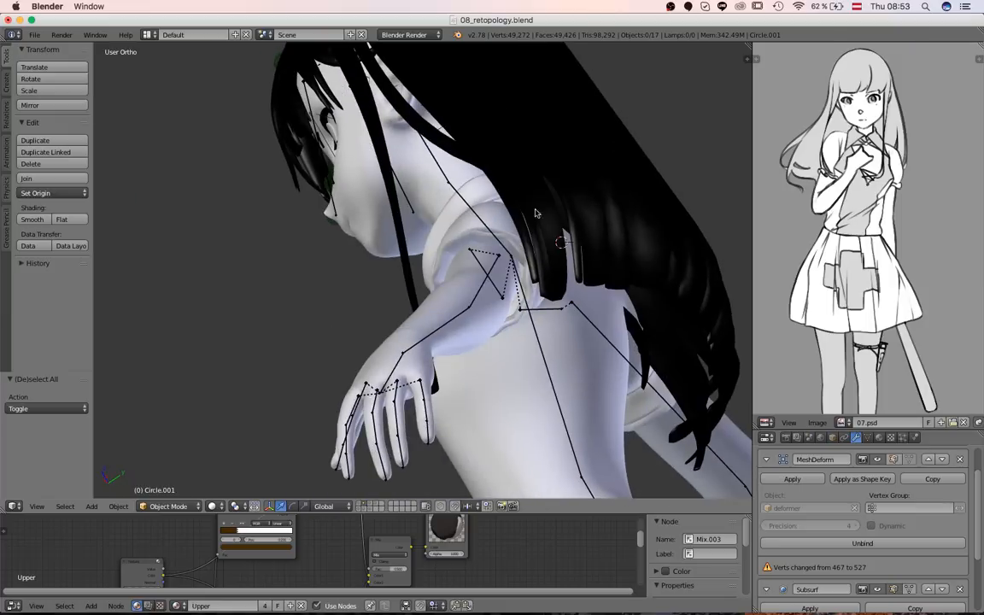
Step: Show the armature's Pose Library panel and select all its bones
drag(536, 214, 468, 207)
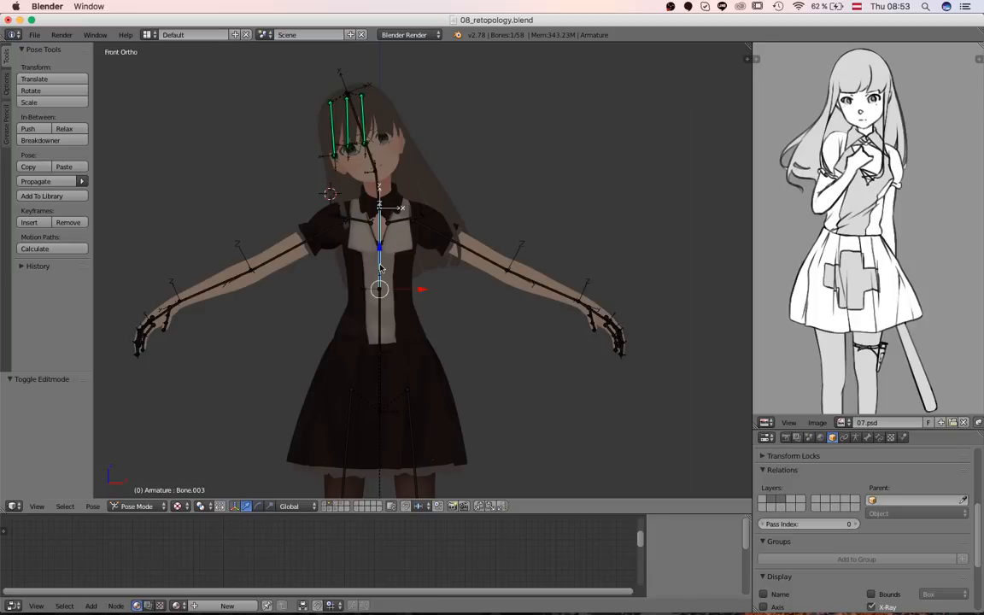
click(854, 437)
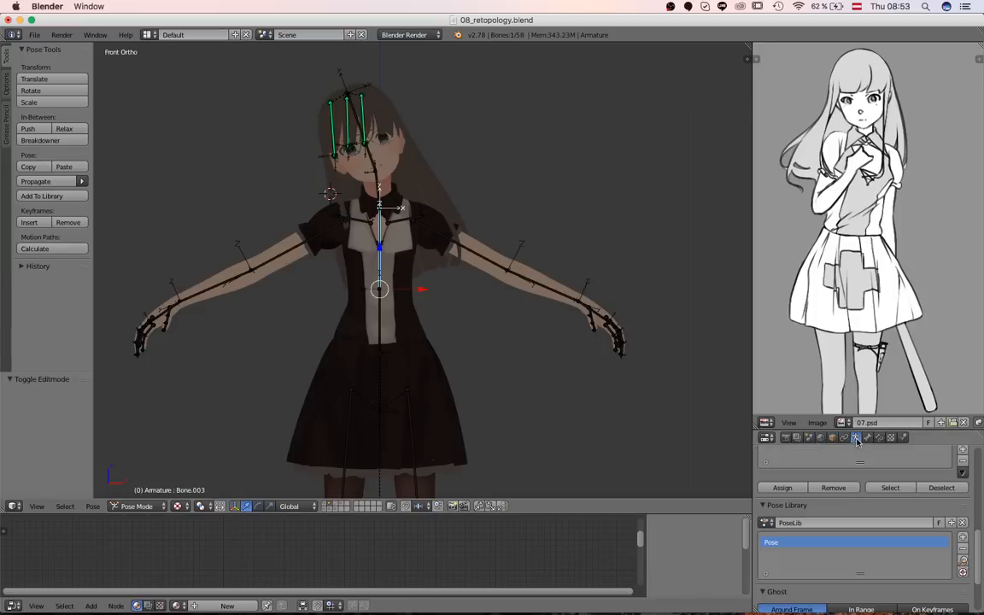
key(a)
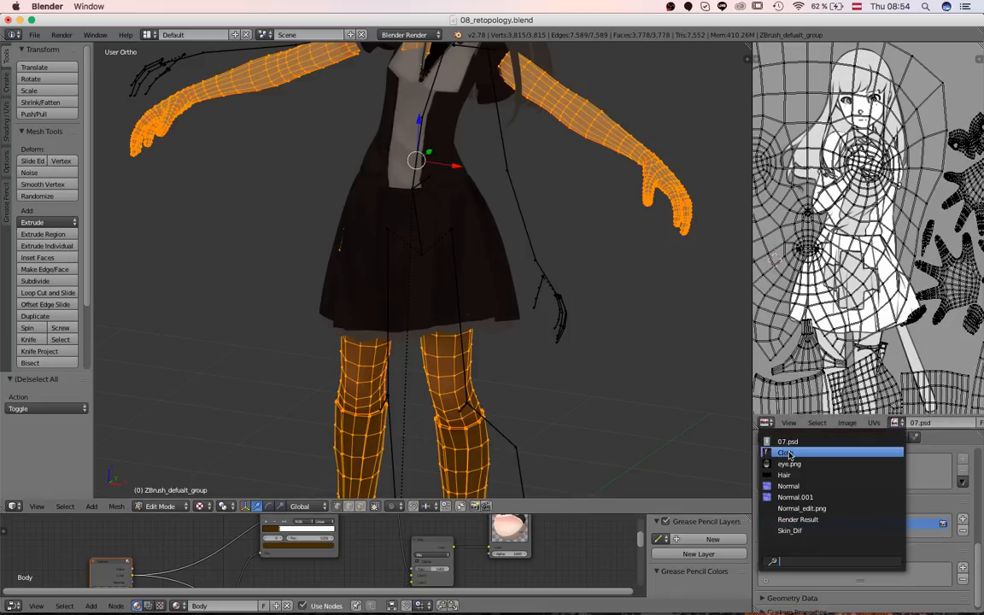
Step: Pick a texture to display behind the shirt UVs, then return to Object Mode
click(787, 451)
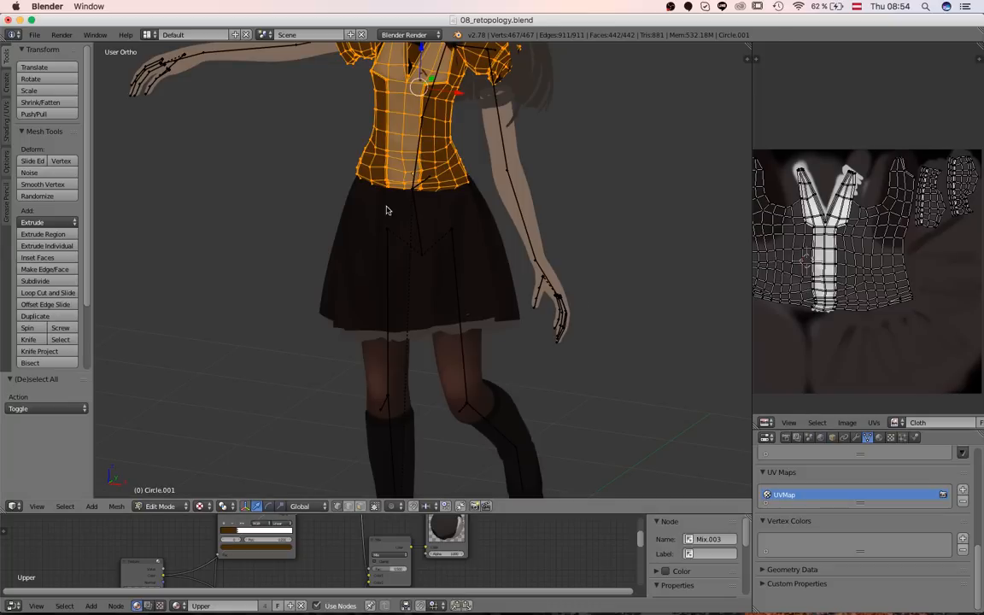
key(Tab)
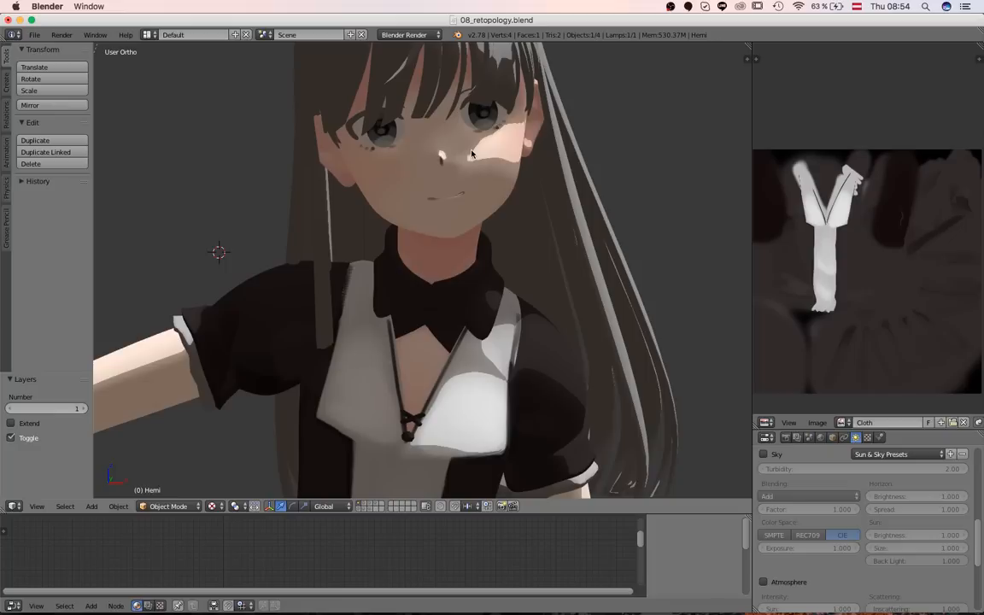
mouse_move(475, 188)
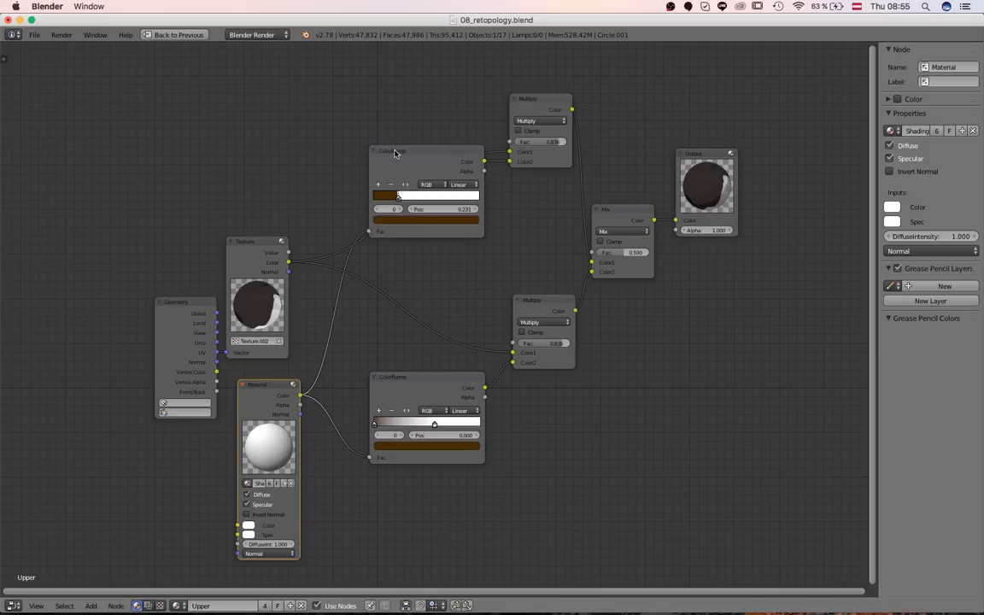
click(394, 152)
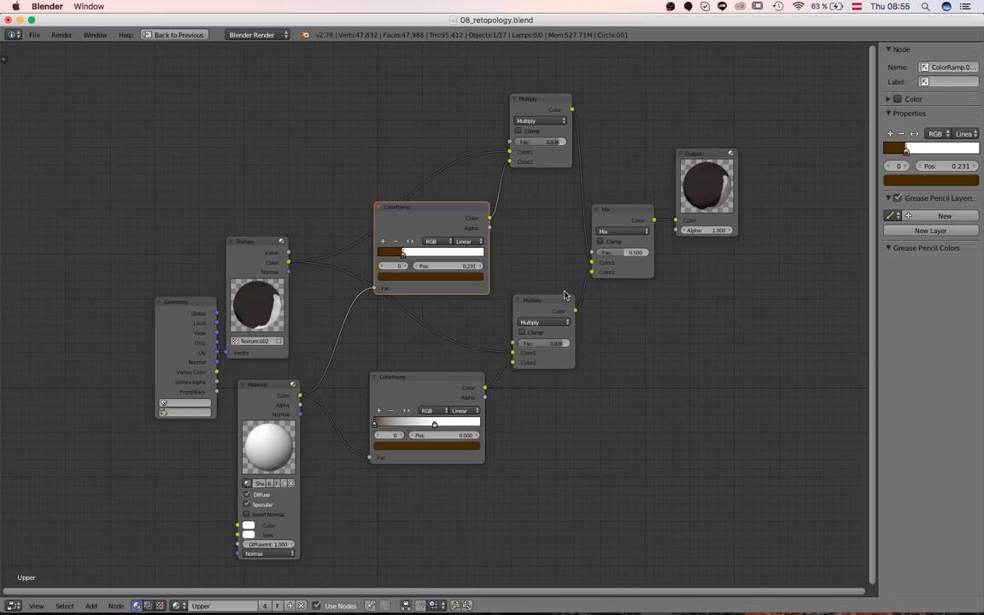
mouse_move(533, 362)
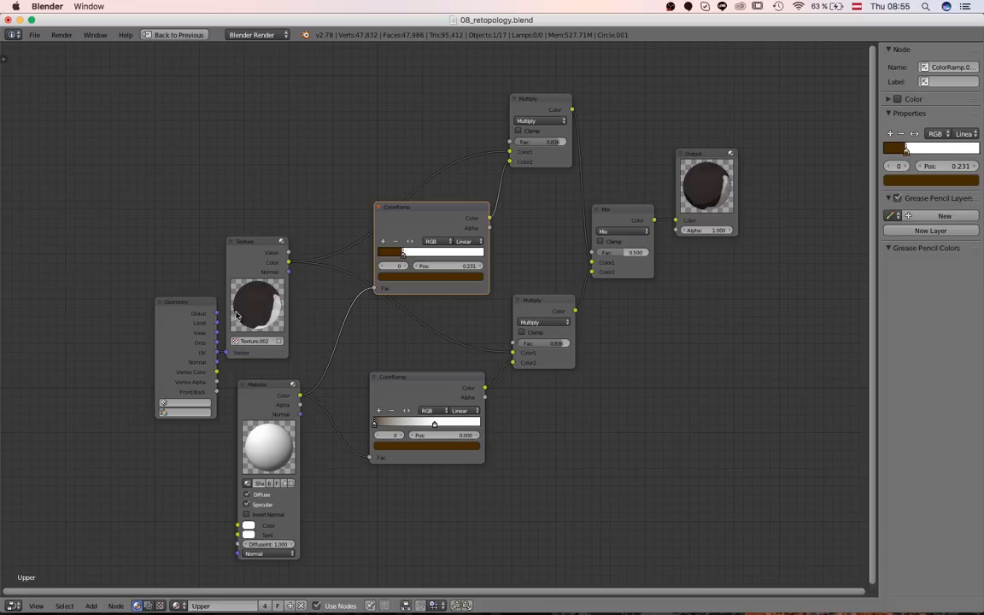
mouse_move(265, 317)
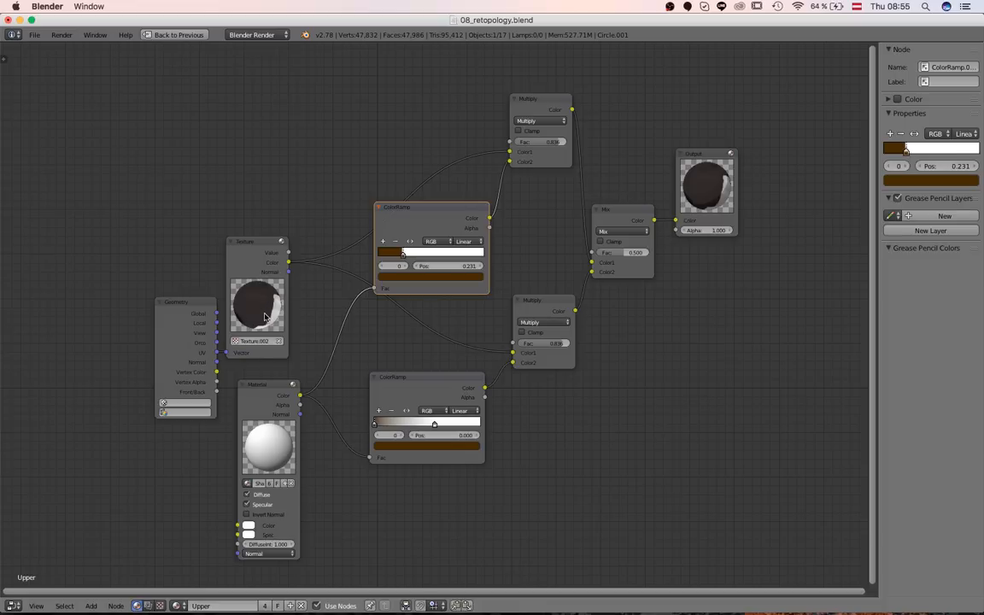
mouse_move(247, 341)
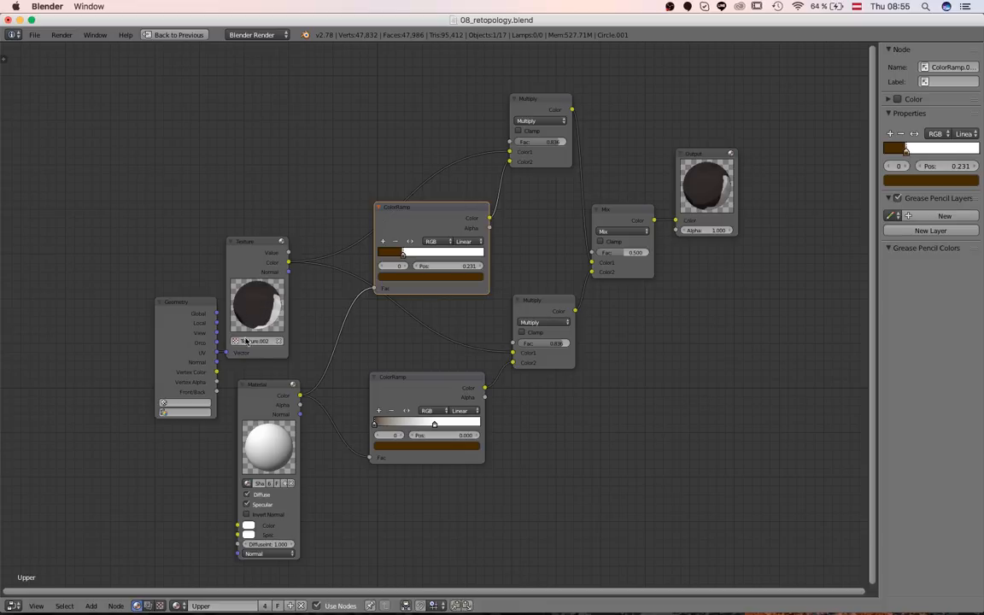
mouse_move(383, 299)
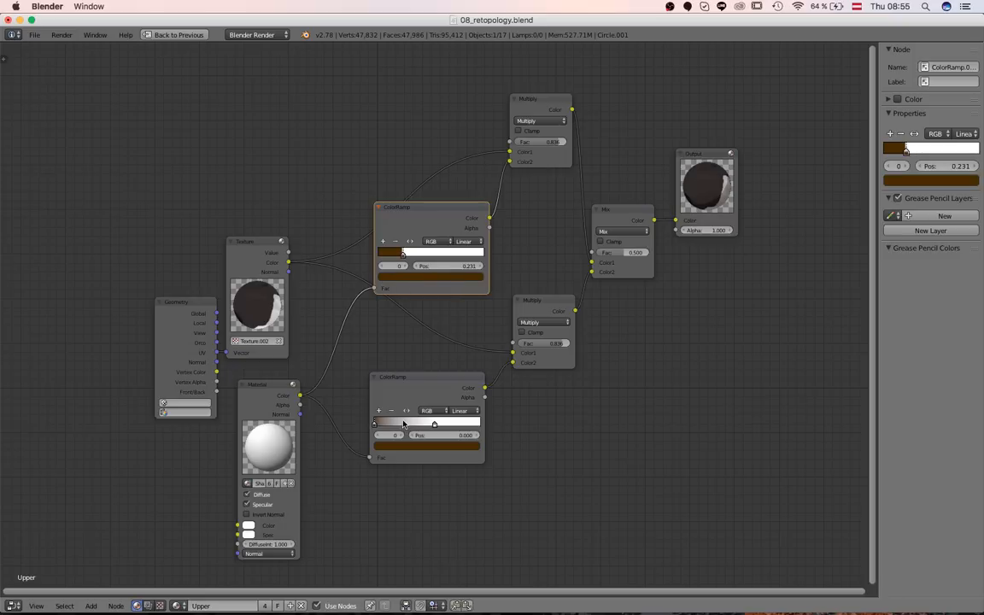
mouse_move(416, 335)
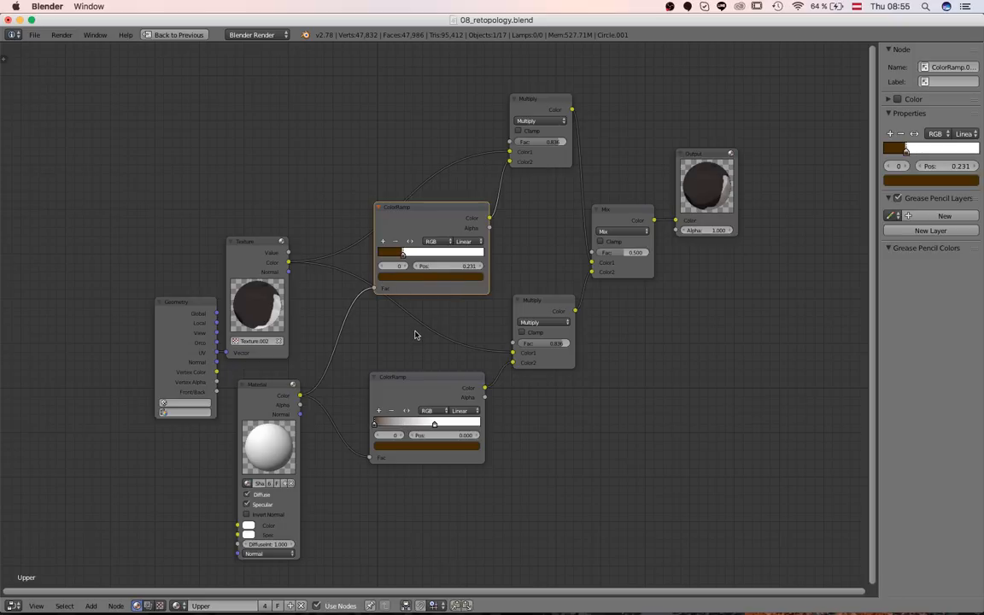
mouse_move(416, 321)
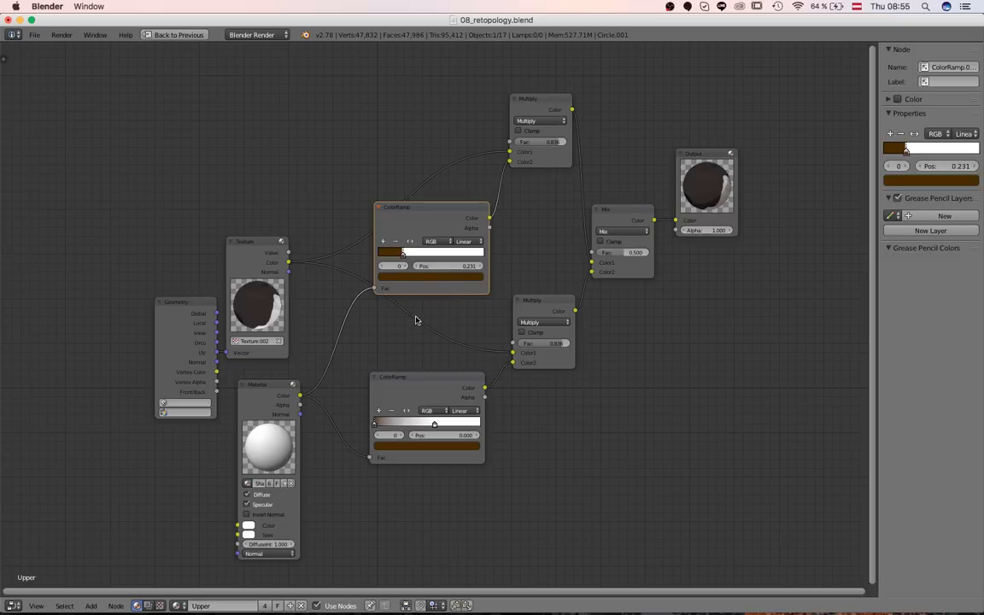
mouse_move(574, 291)
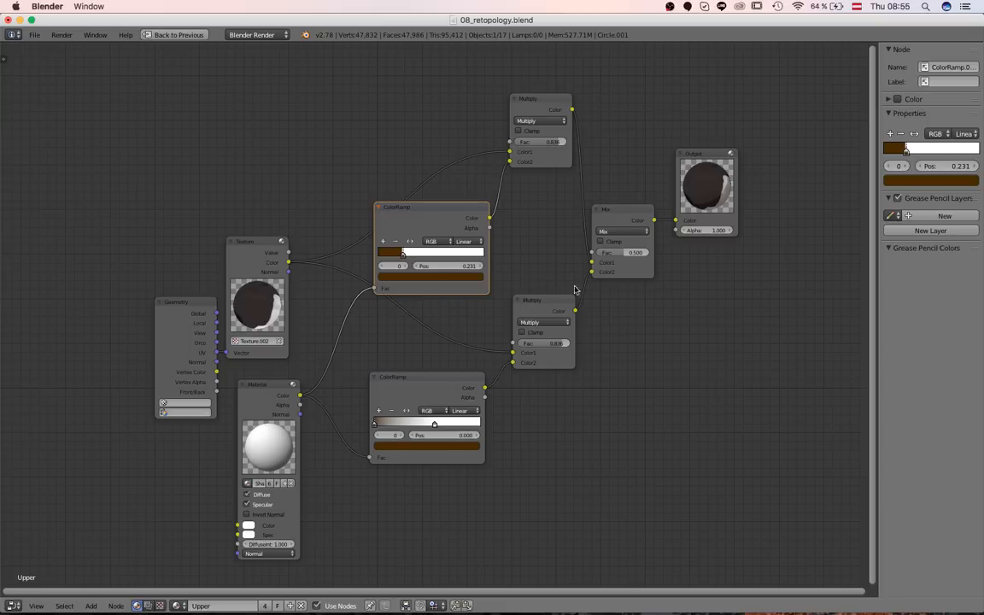
mouse_move(585, 287)
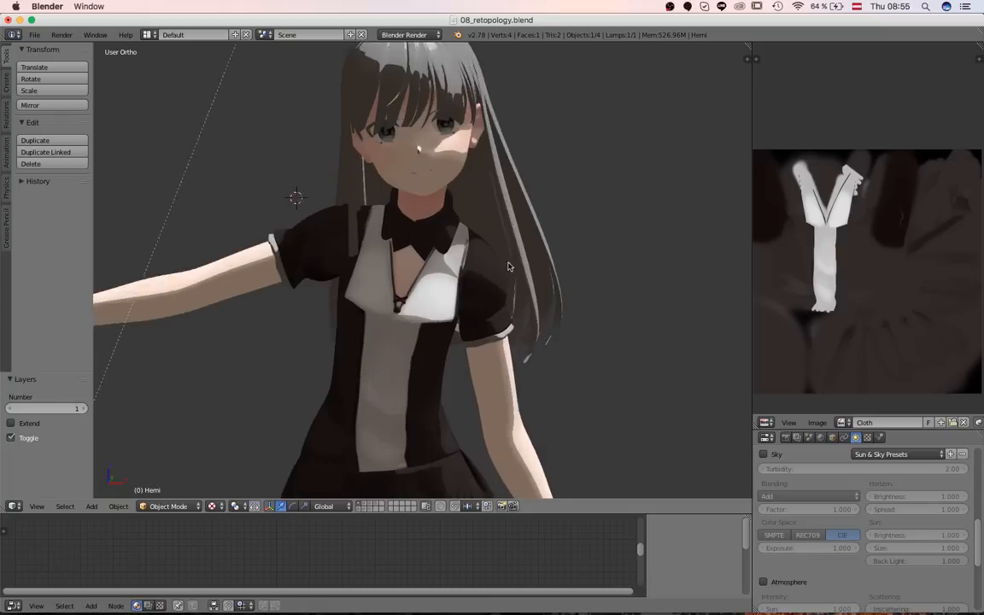
Step: Show the World properties and scroll to the Ambient Occlusion and environment lighting panels
drag(509, 267, 461, 294)
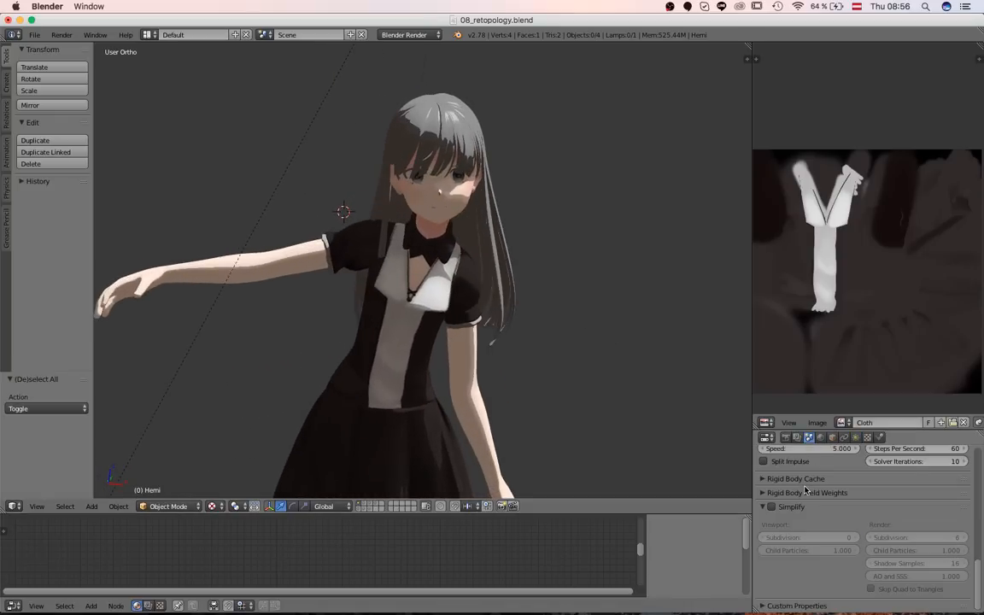
click(820, 437)
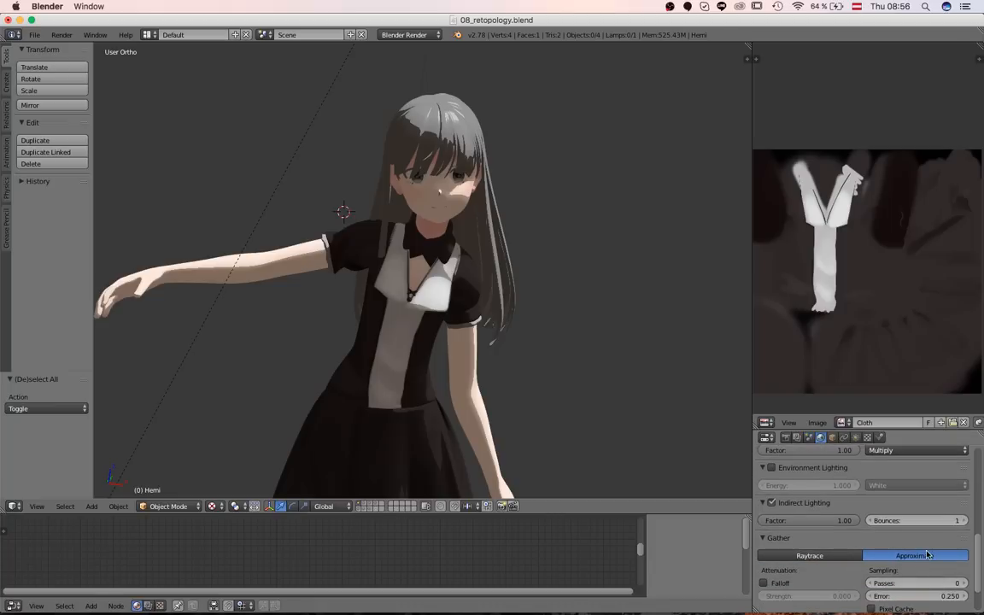
scroll(down, 3)
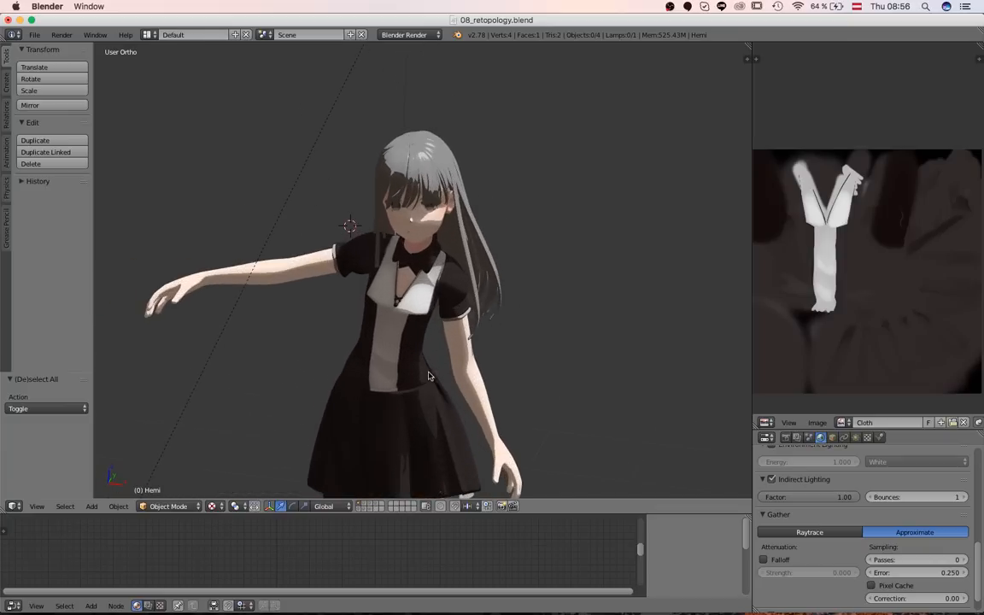
scroll(up, 3)
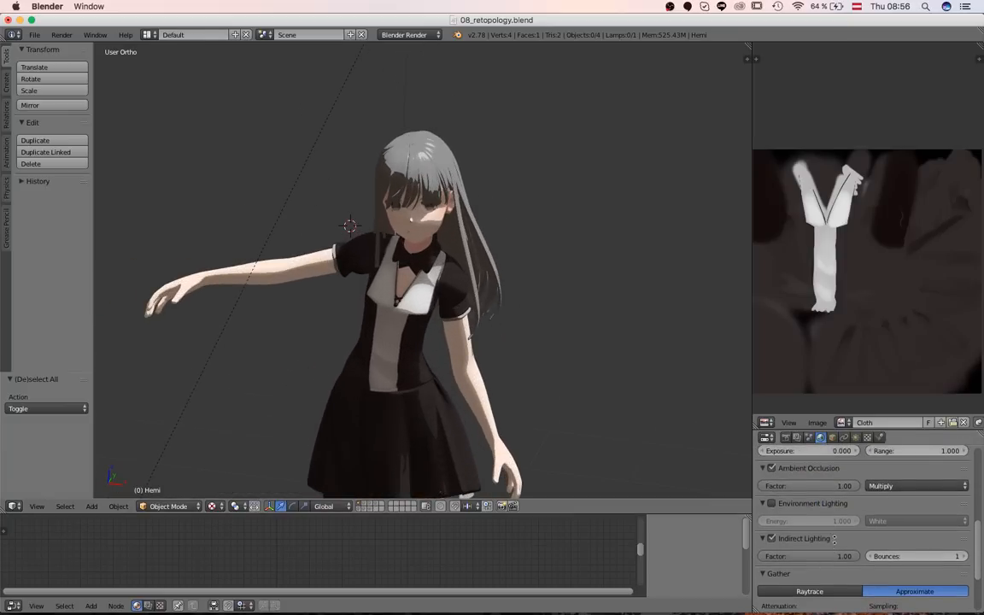
scroll(down, 3)
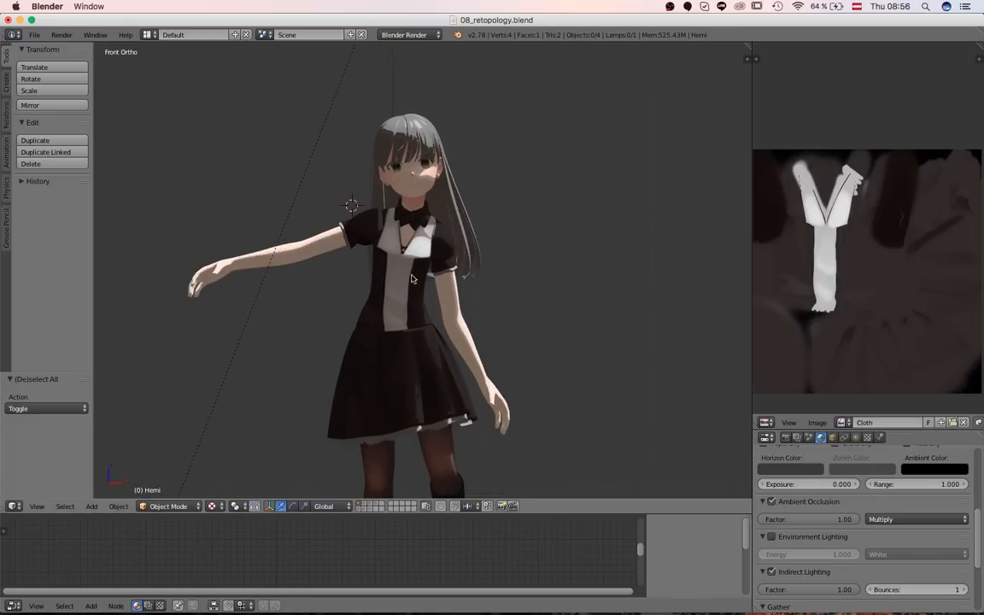
Step: Orbit the viewport to see the character from another side
drag(410, 273, 367, 248)
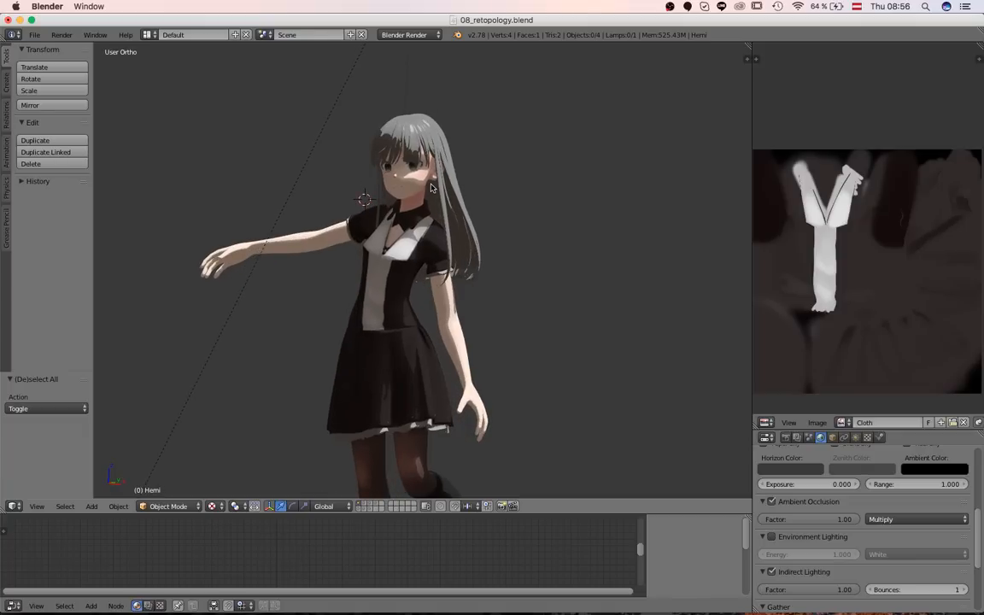
mouse_move(458, 205)
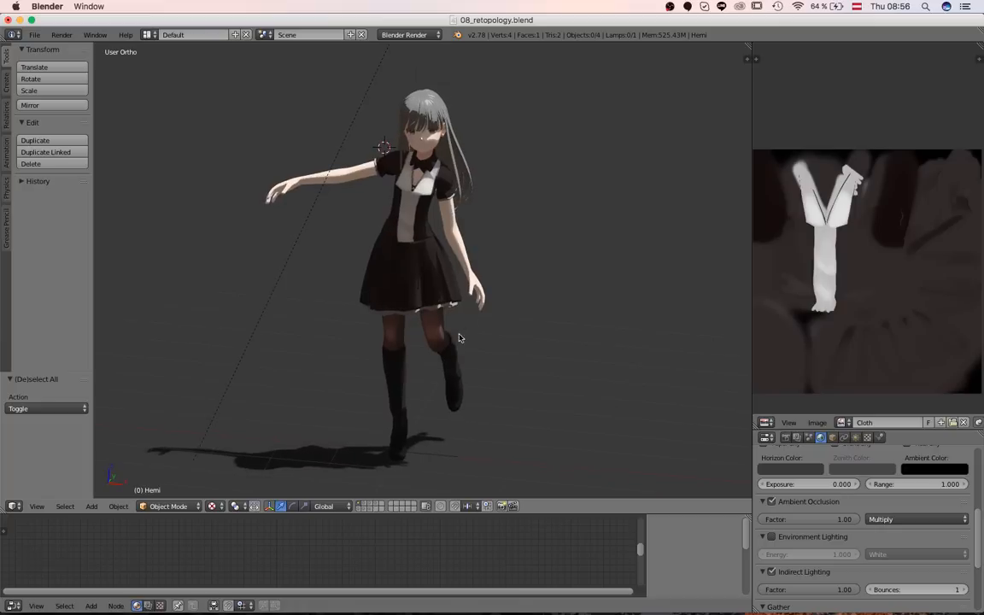
mouse_move(481, 307)
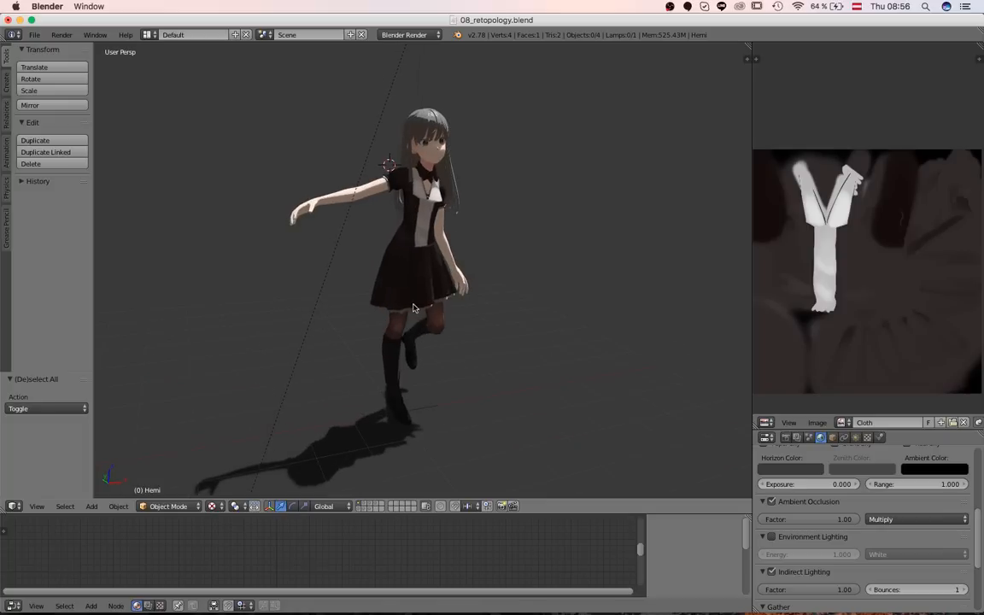
mouse_move(440, 311)
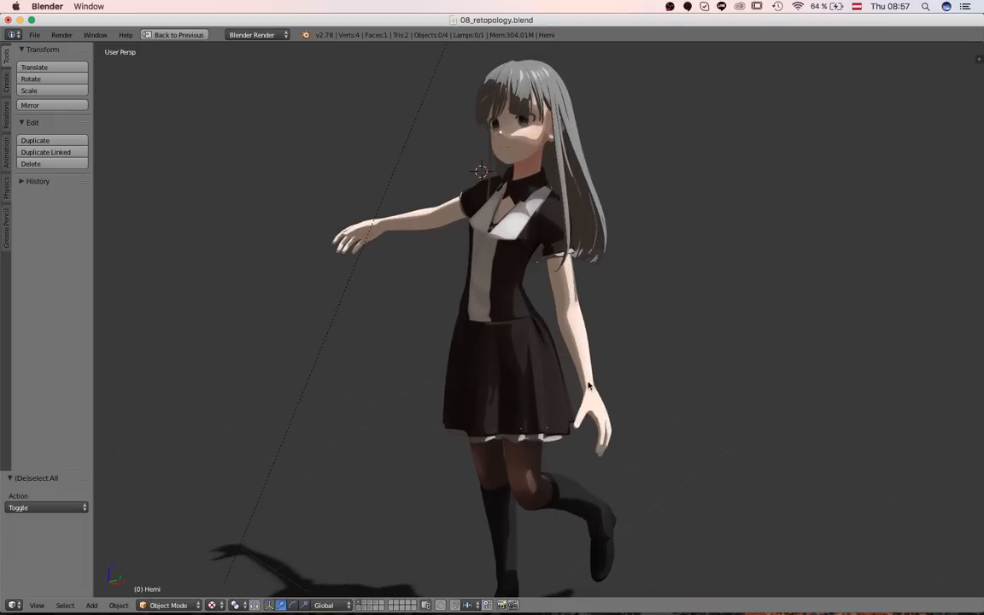
mouse_move(529, 239)
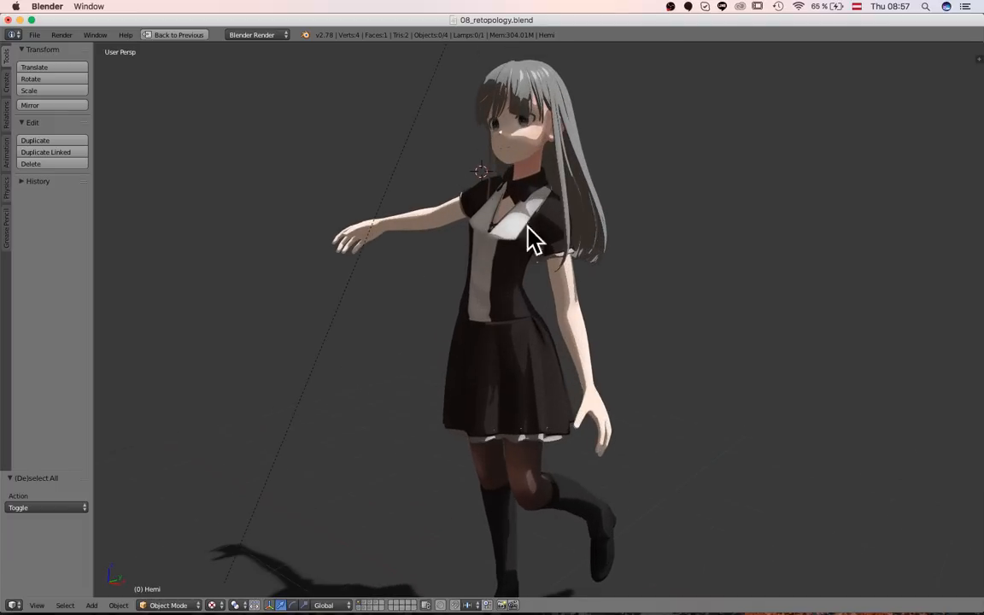
mouse_move(388, 299)
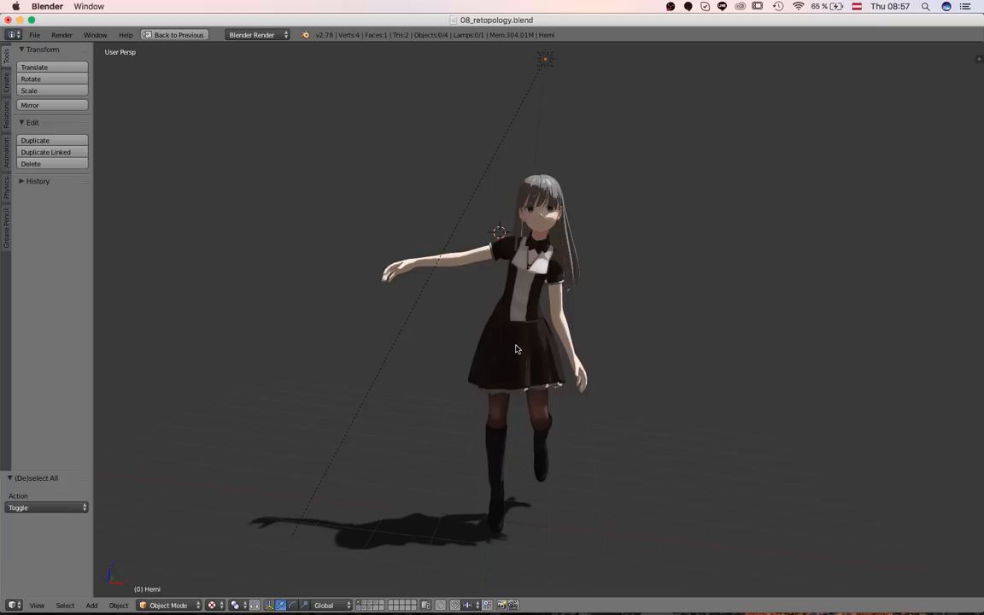
mouse_move(642, 123)
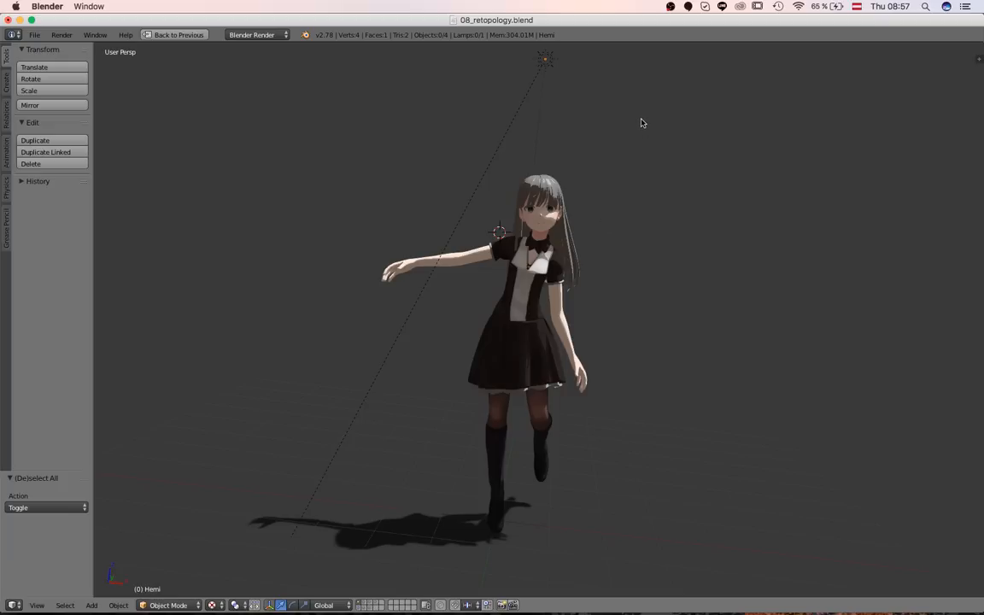
mouse_move(667, 24)
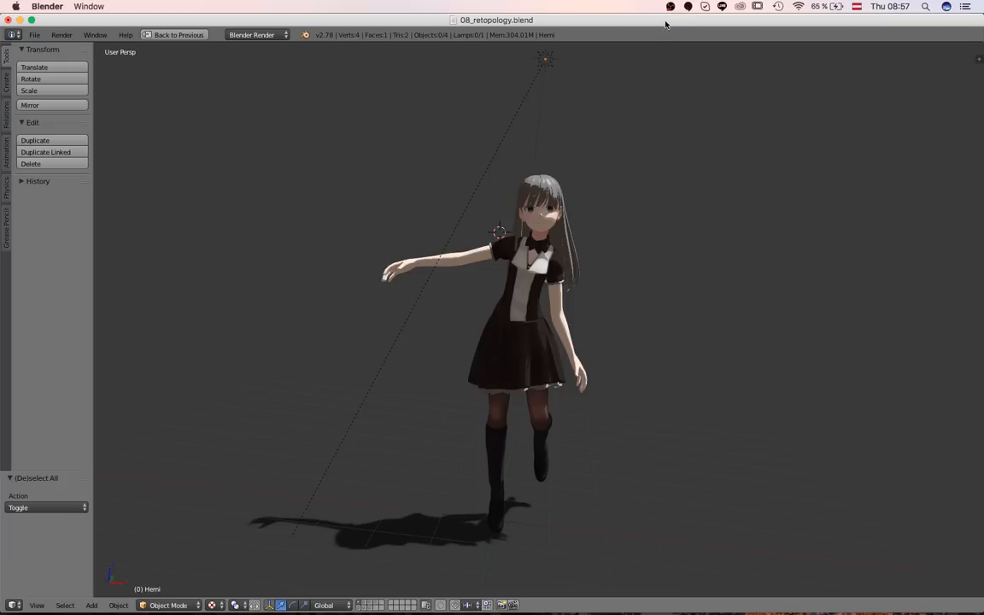